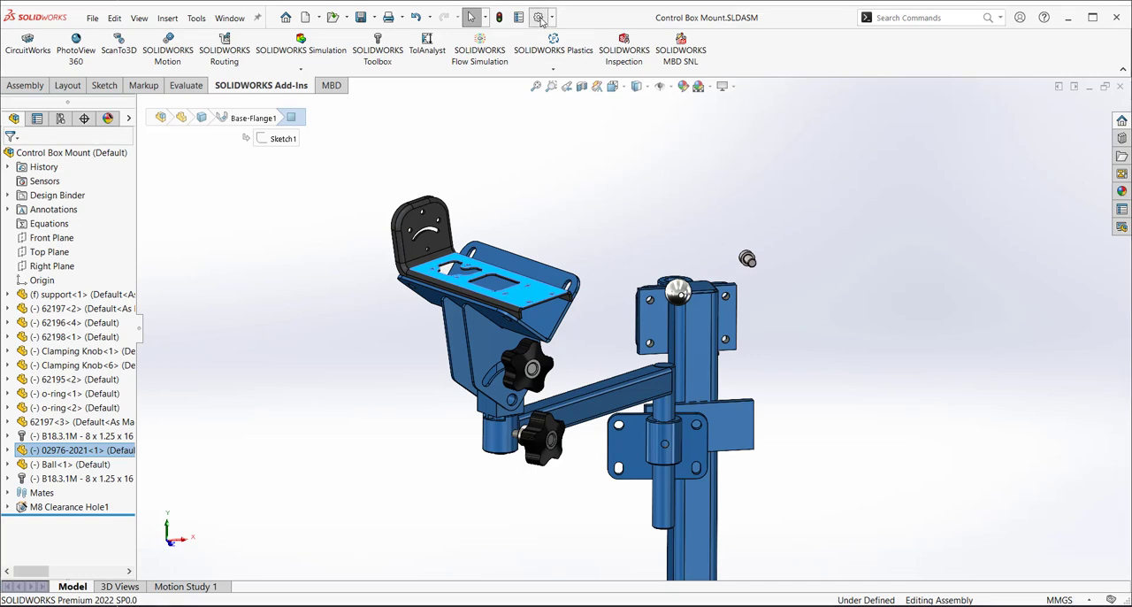
# Enable 'Show breadcrumbs at mouse pointer' in System Options > Display and apply with OK
pyautogui.click(538, 18)
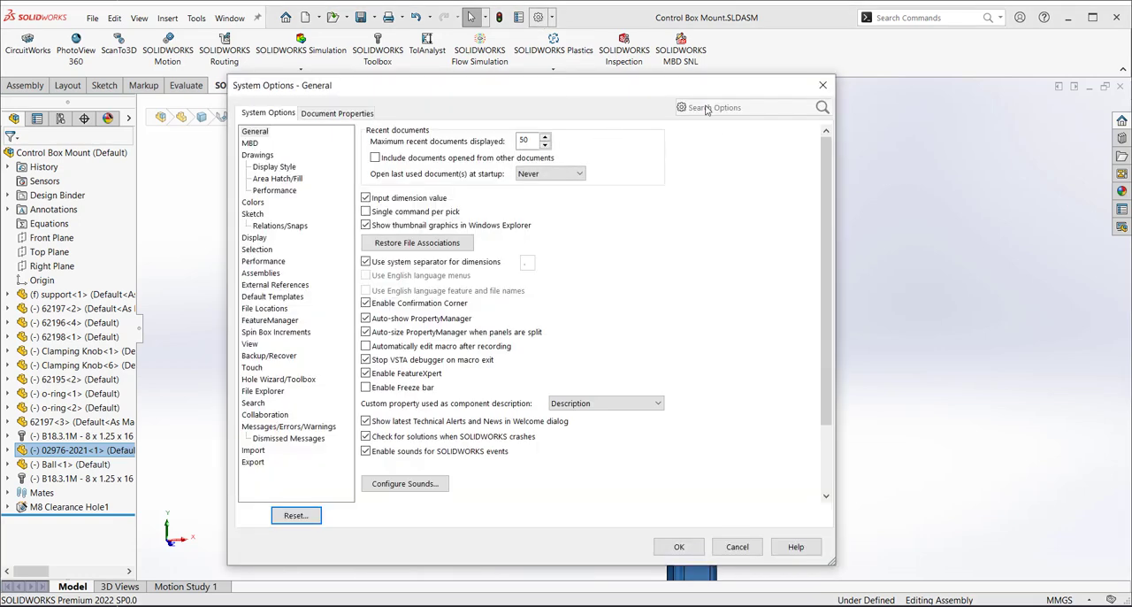
pyautogui.write('bread')
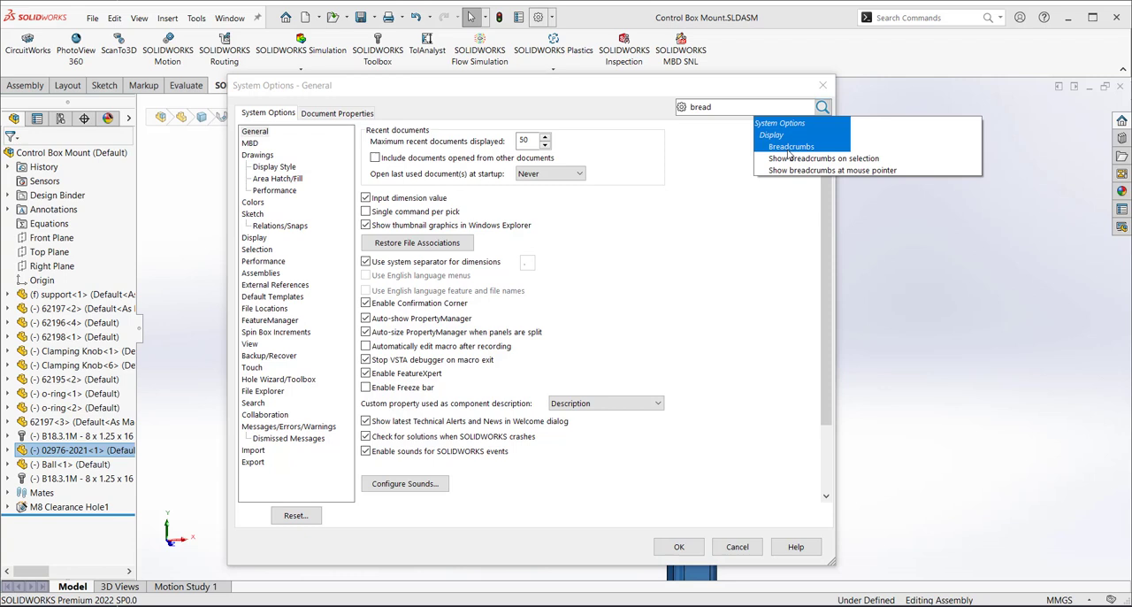
pyautogui.click(255, 237)
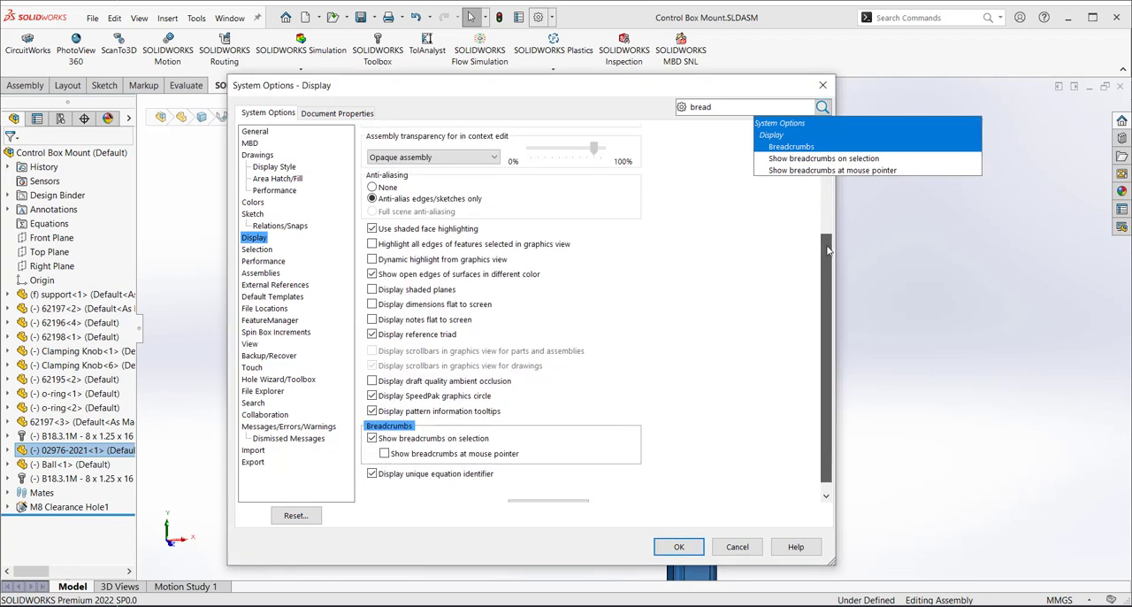
pyautogui.scroll(-3)
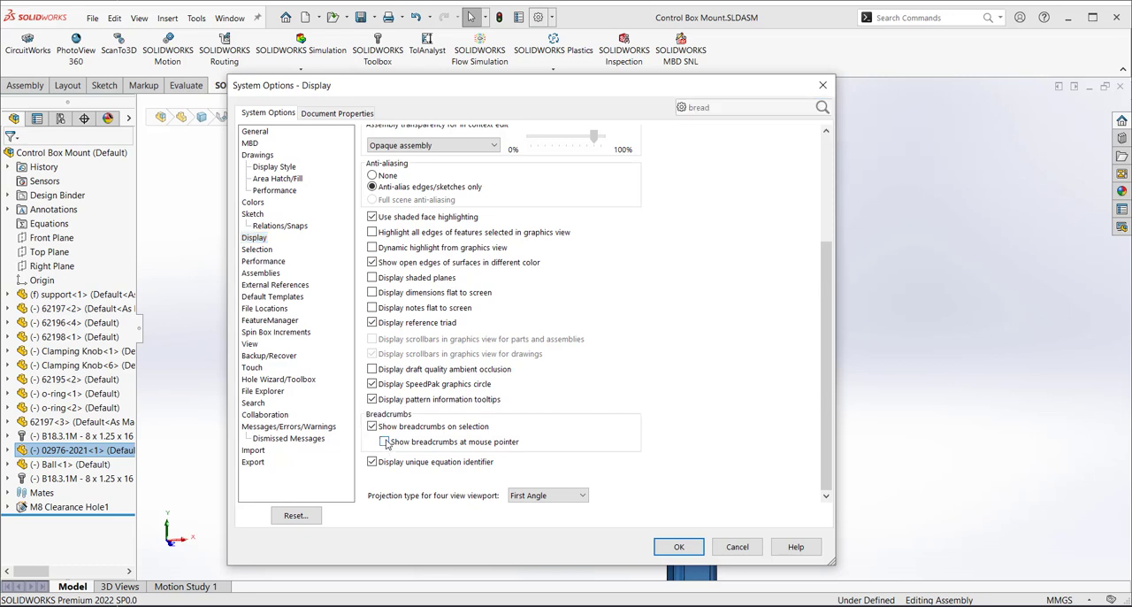
pyautogui.click(372, 443)
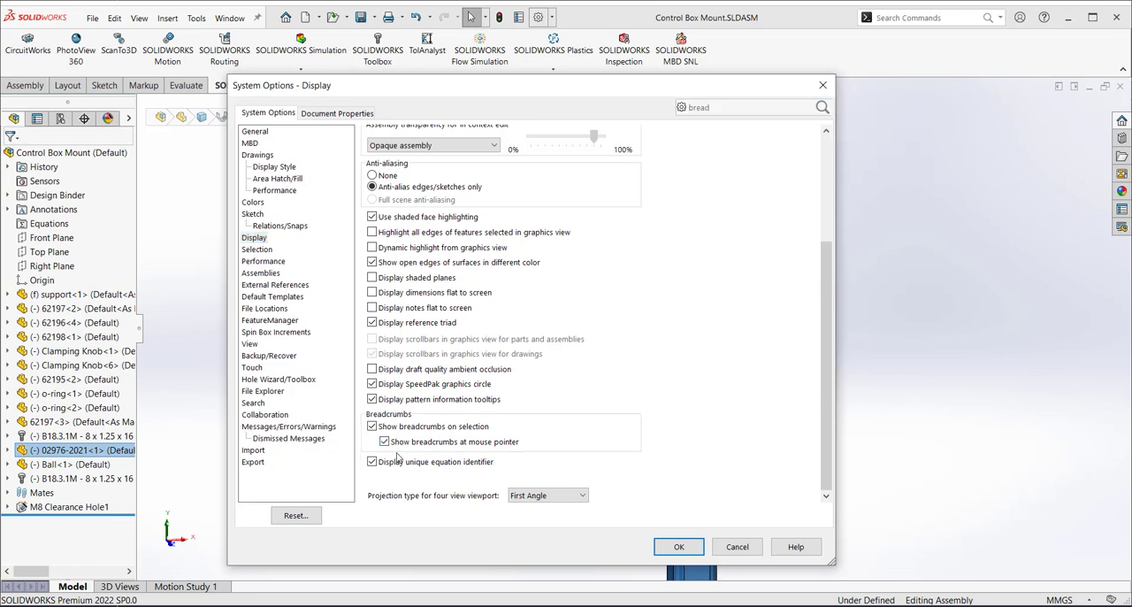
pyautogui.moveTo(504, 457)
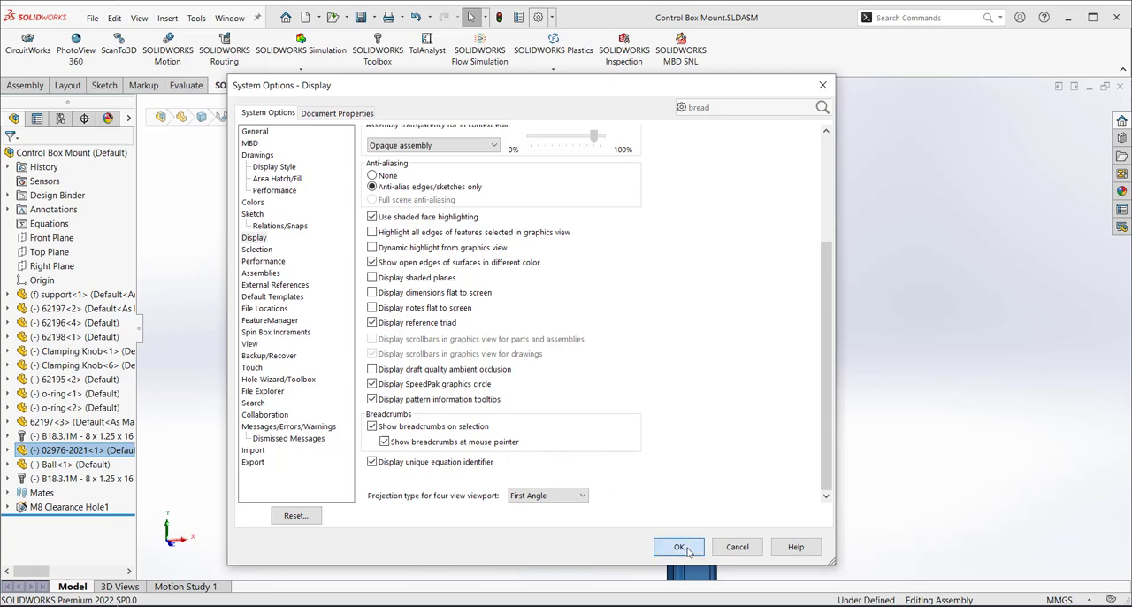
pyautogui.click(679, 545)
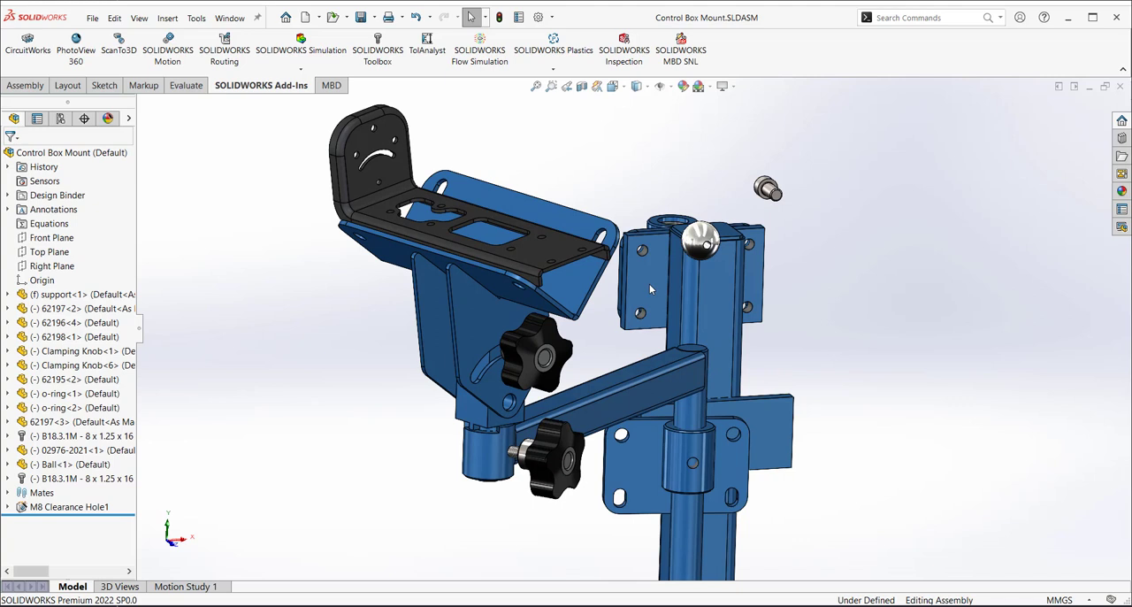
pyautogui.moveTo(533, 414)
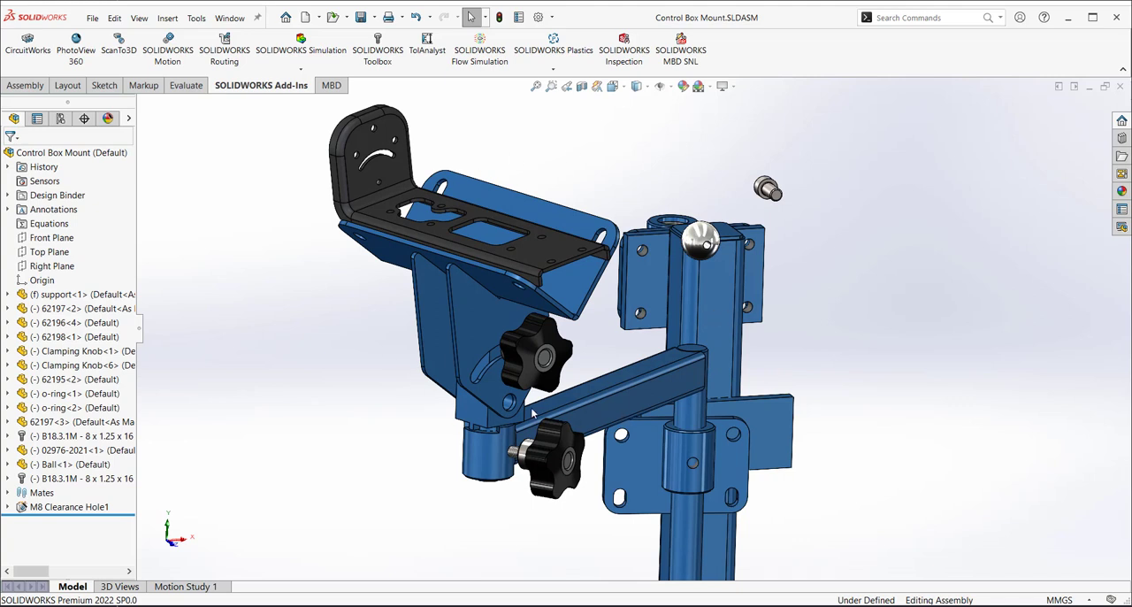
pyautogui.moveTo(251, 363)
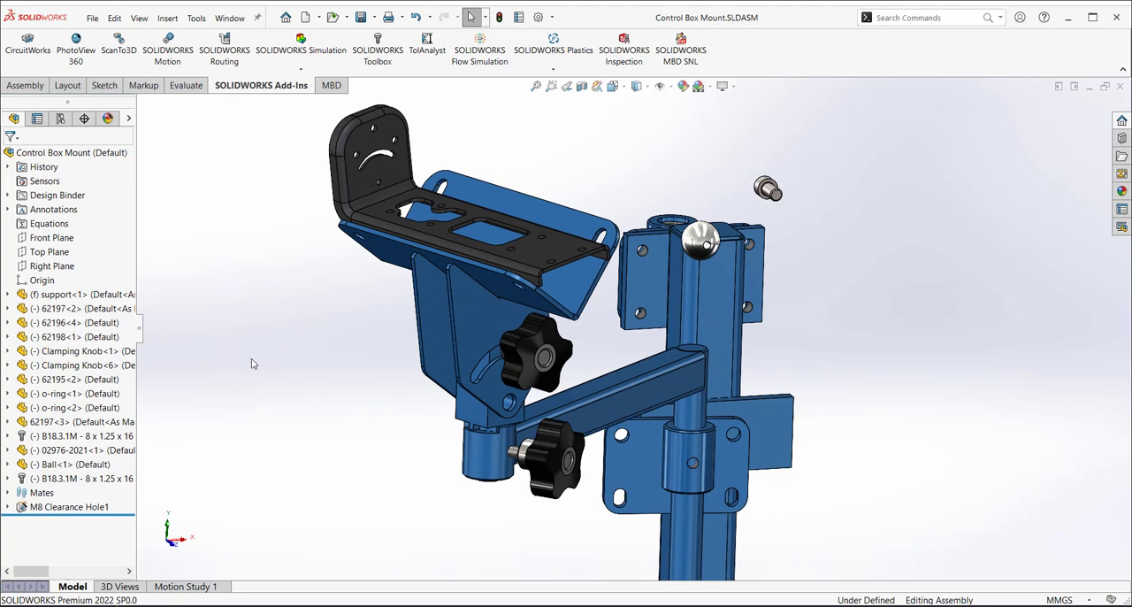
pyautogui.moveTo(142, 336)
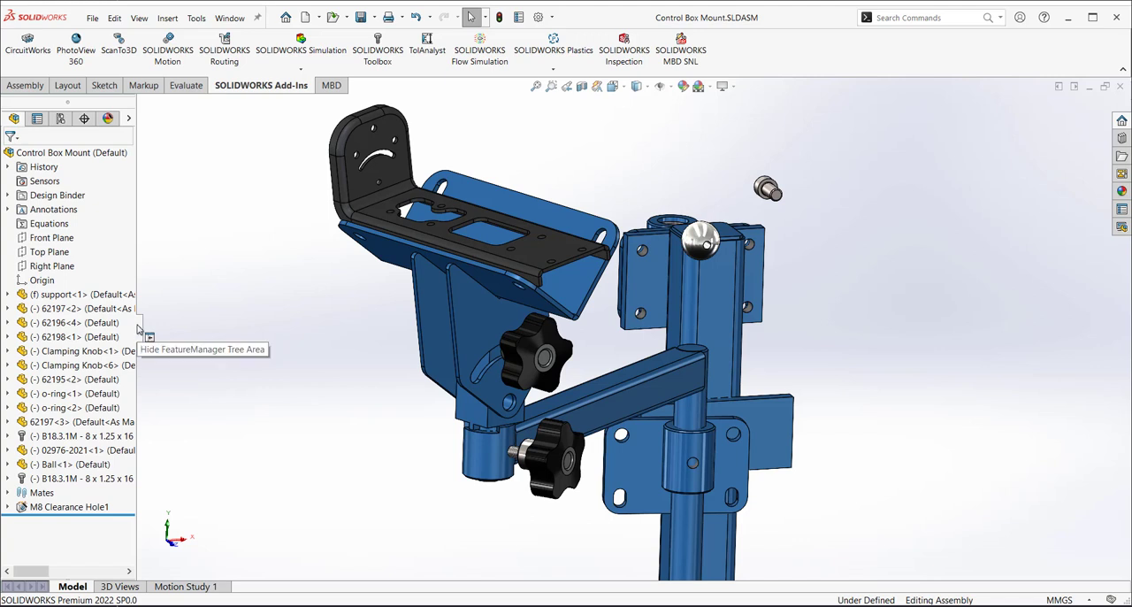
pyautogui.click(138, 334)
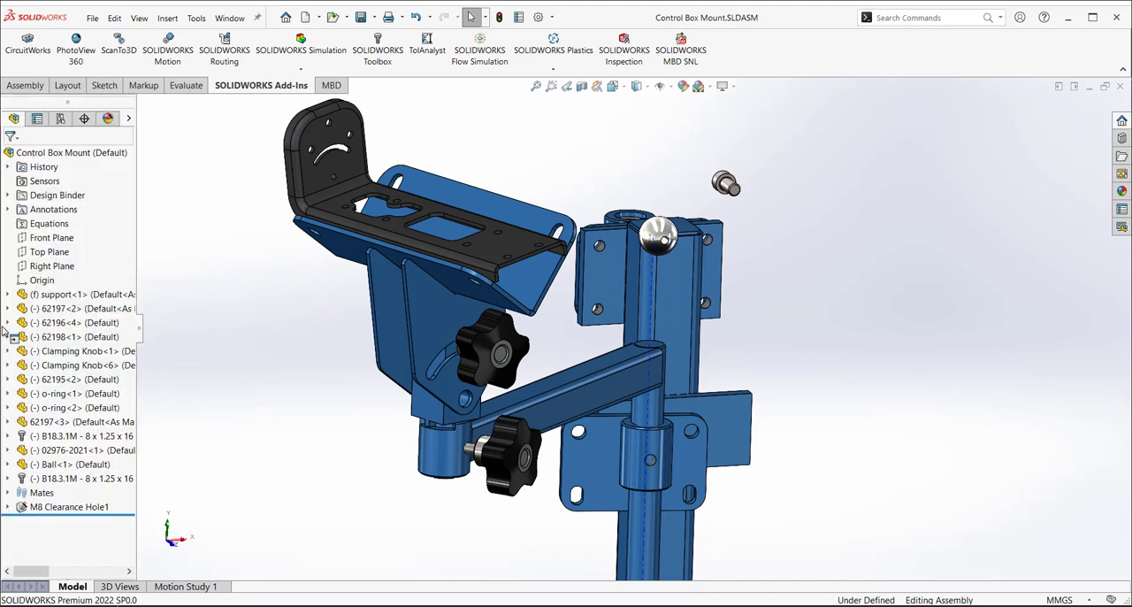
pyautogui.moveTo(251, 386)
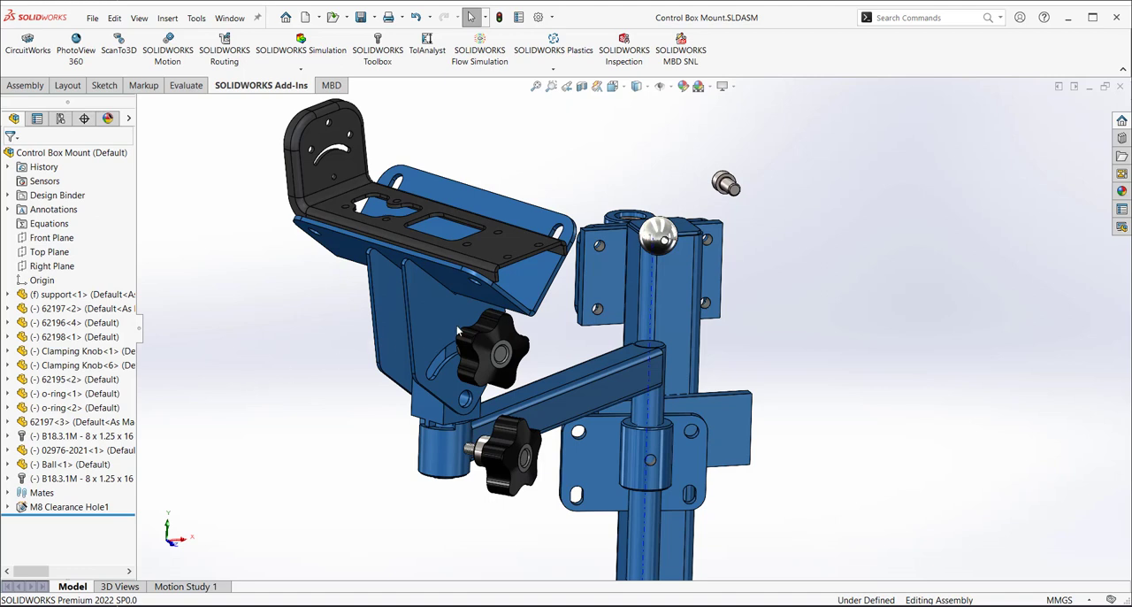
pyautogui.moveTo(535, 182)
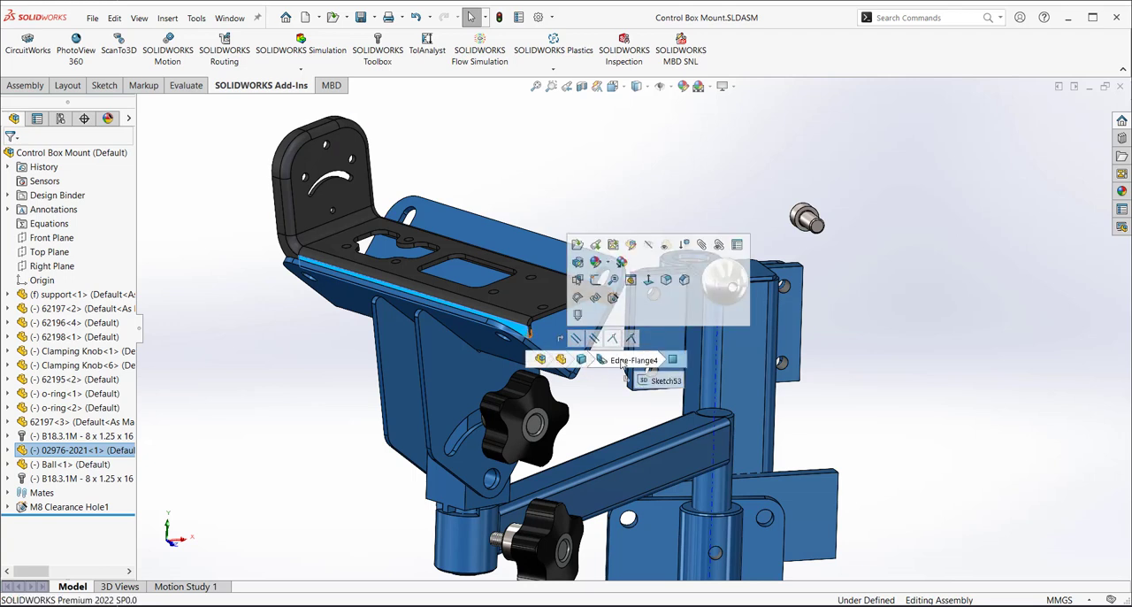
pyautogui.moveTo(644, 368)
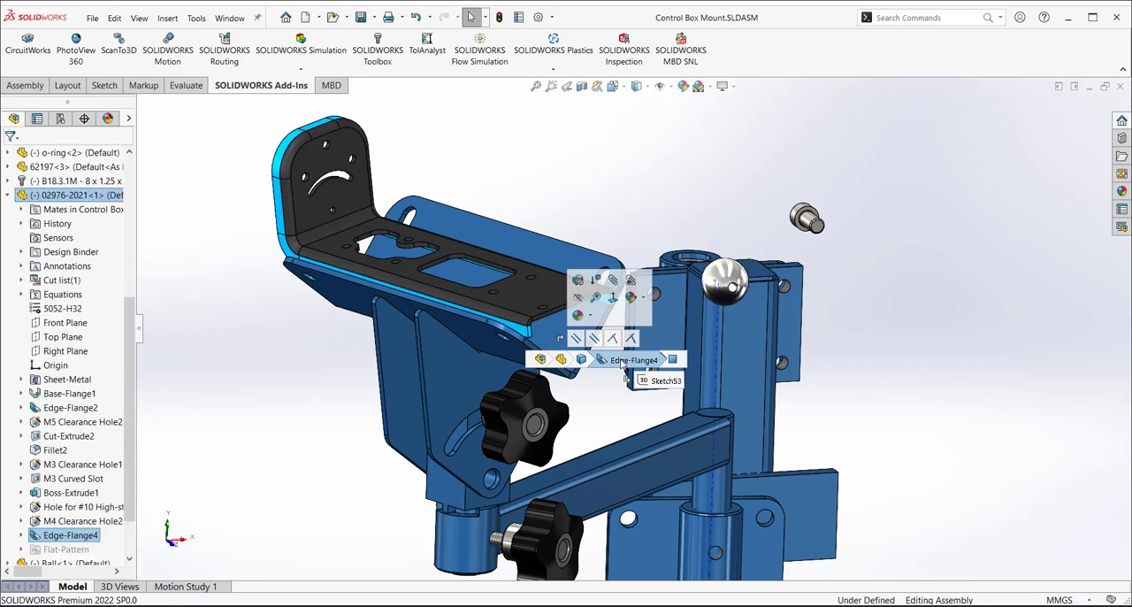
pyautogui.moveTo(577, 280)
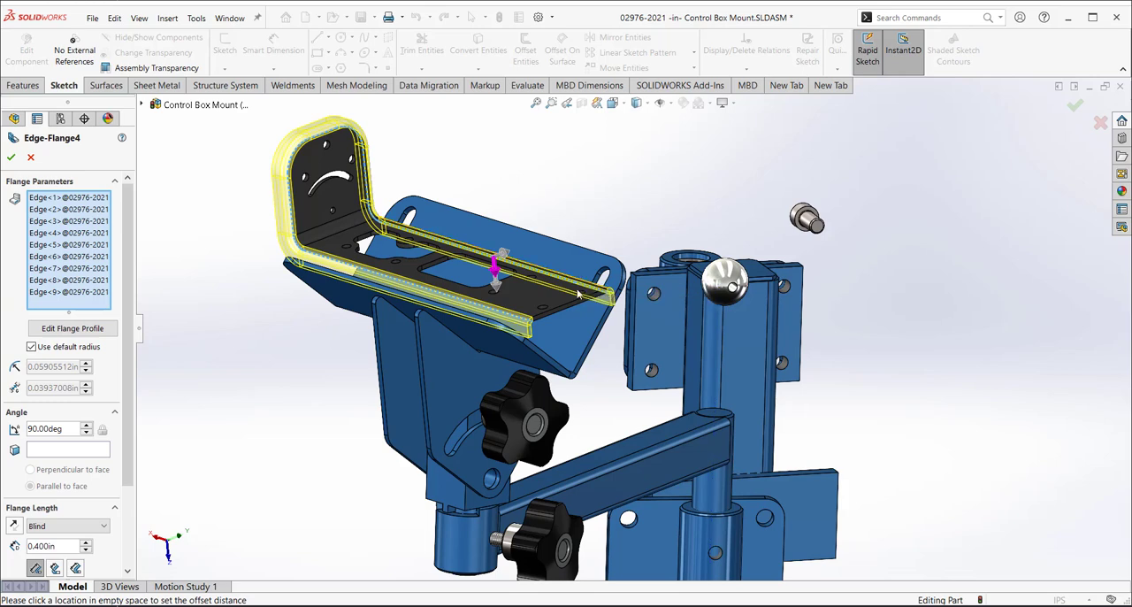
pyautogui.moveTo(564, 239)
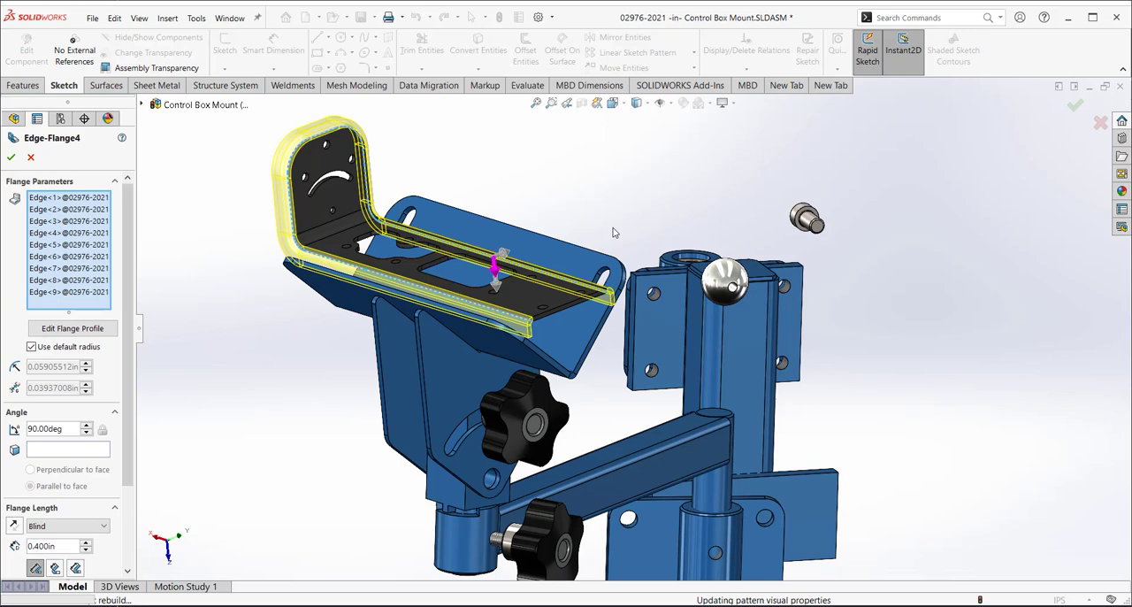
# Accept the reviewed Edge-Flange4 feature of bracket 02976-2021, staying in Edit Part mode
pyautogui.click(10, 155)
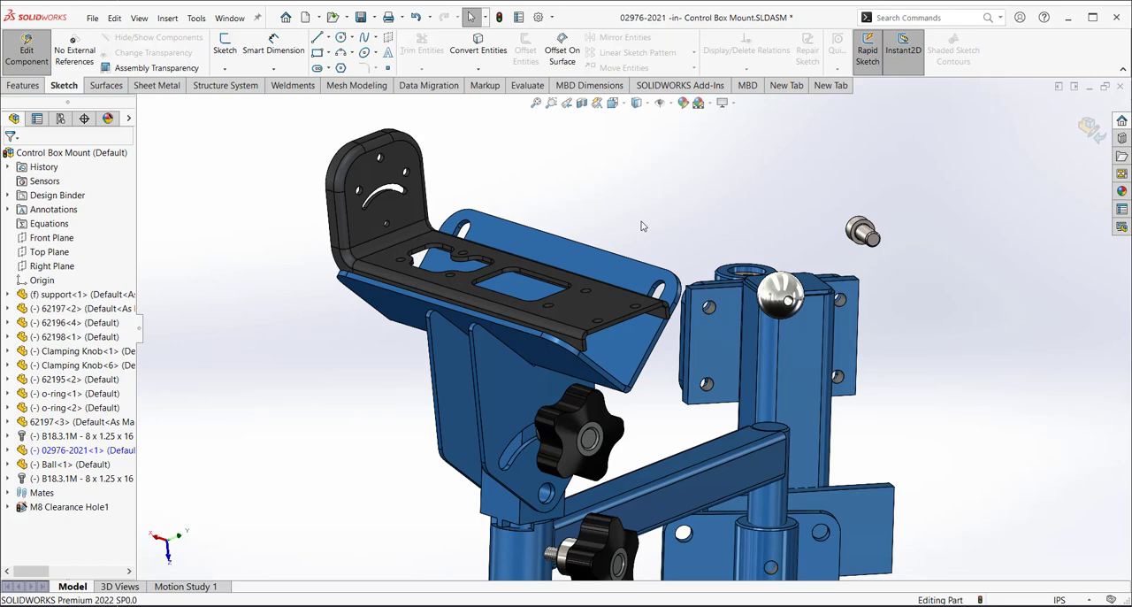
pyautogui.moveTo(386, 269)
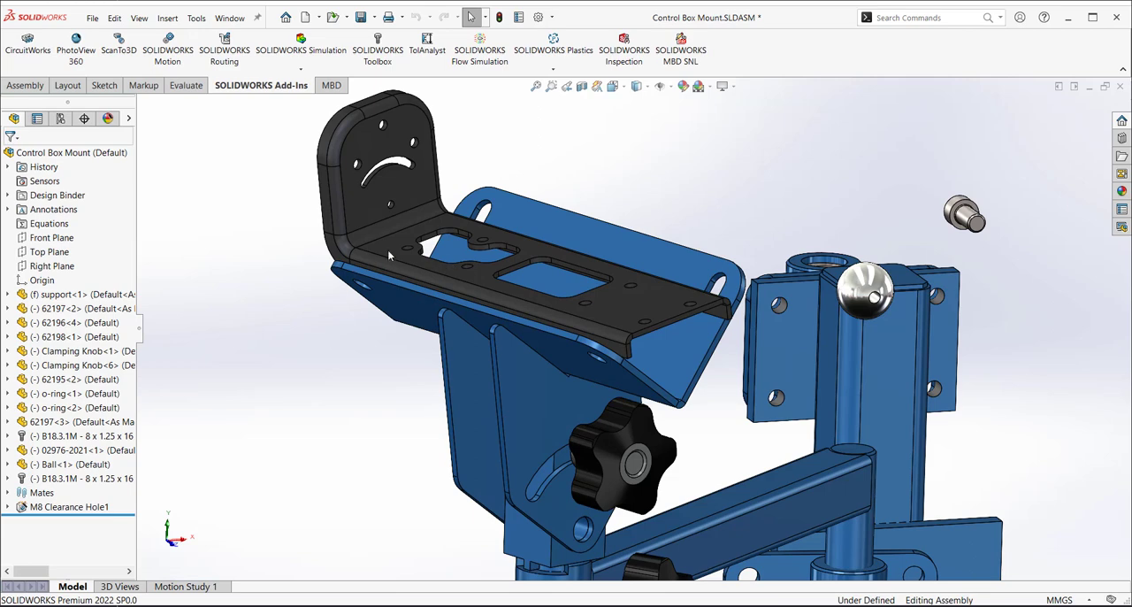
pyautogui.moveTo(460, 361)
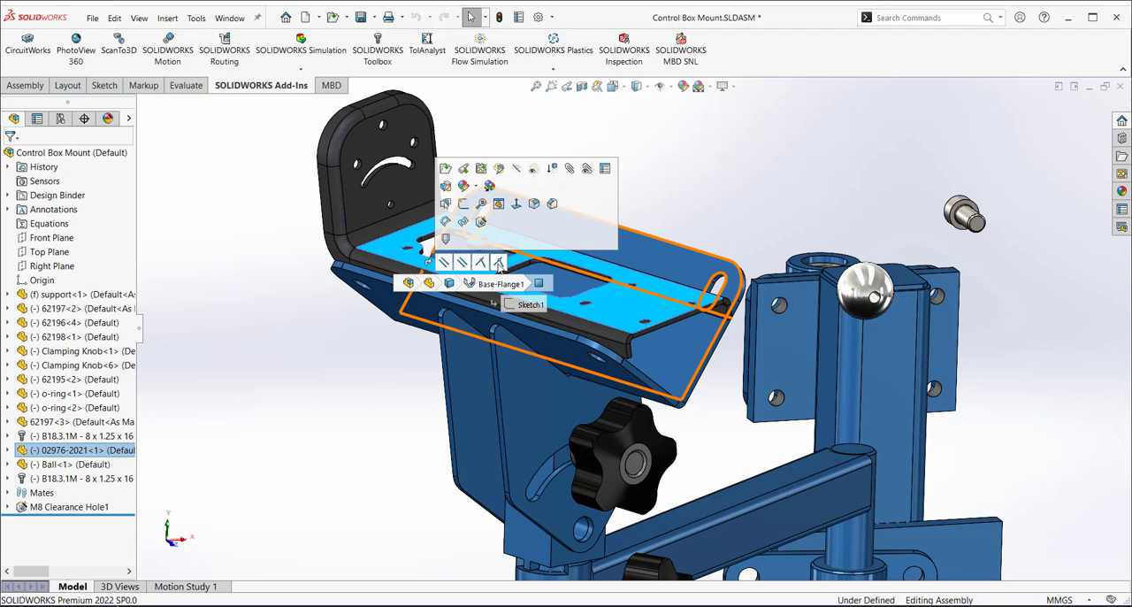
# Change the blue plate 62195 to its 'Cut out Inside' configuration from the context toolbar
pyautogui.click(377, 382)
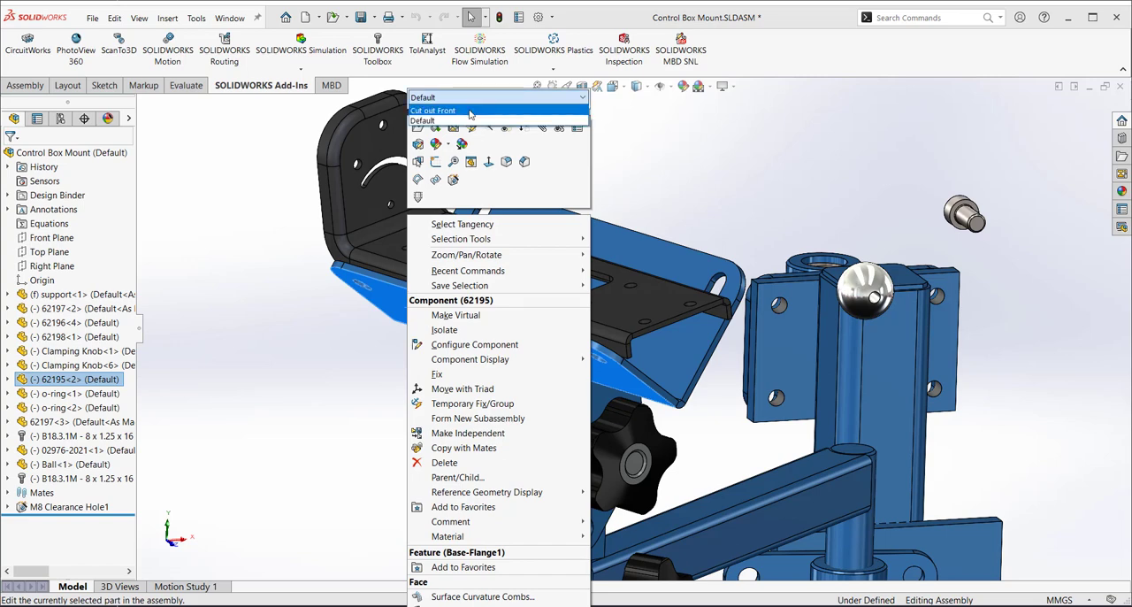
pyautogui.click(434, 109)
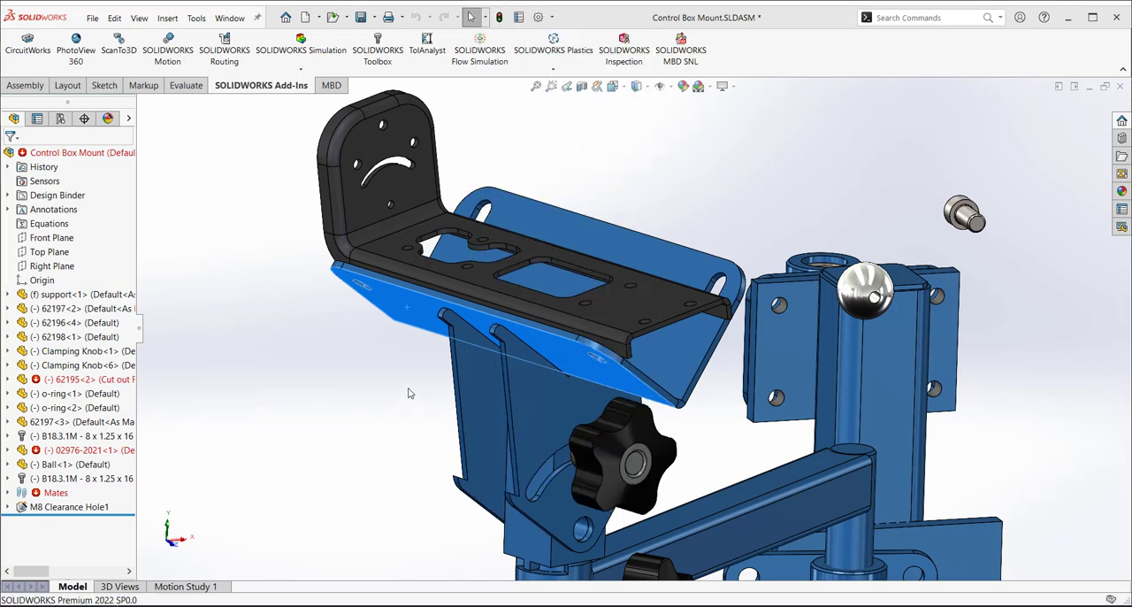
pyautogui.moveTo(85, 477)
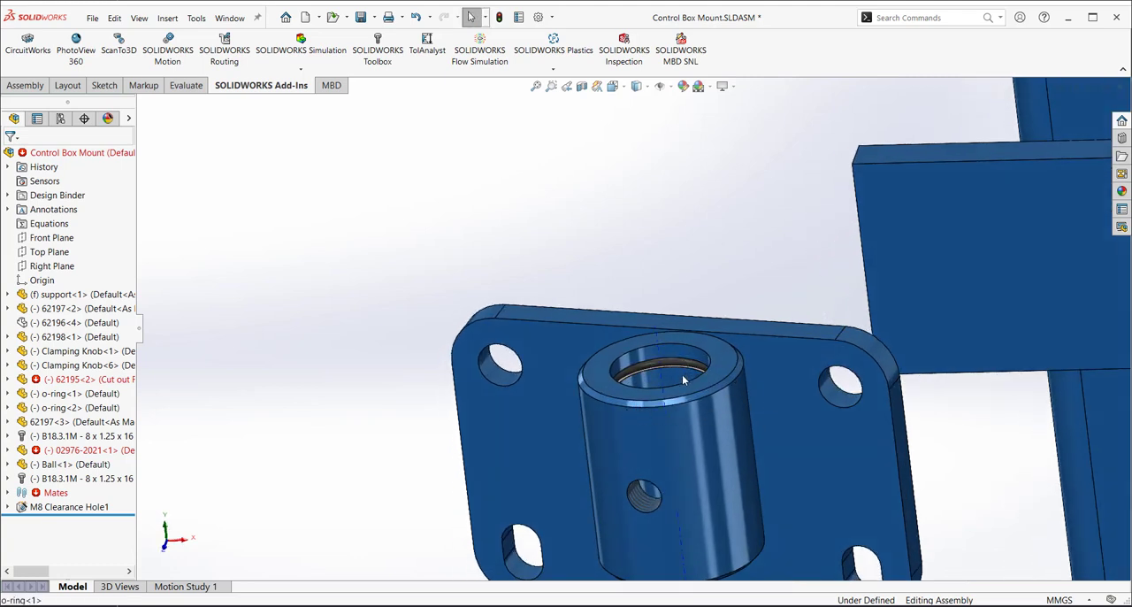
pyautogui.click(676, 379)
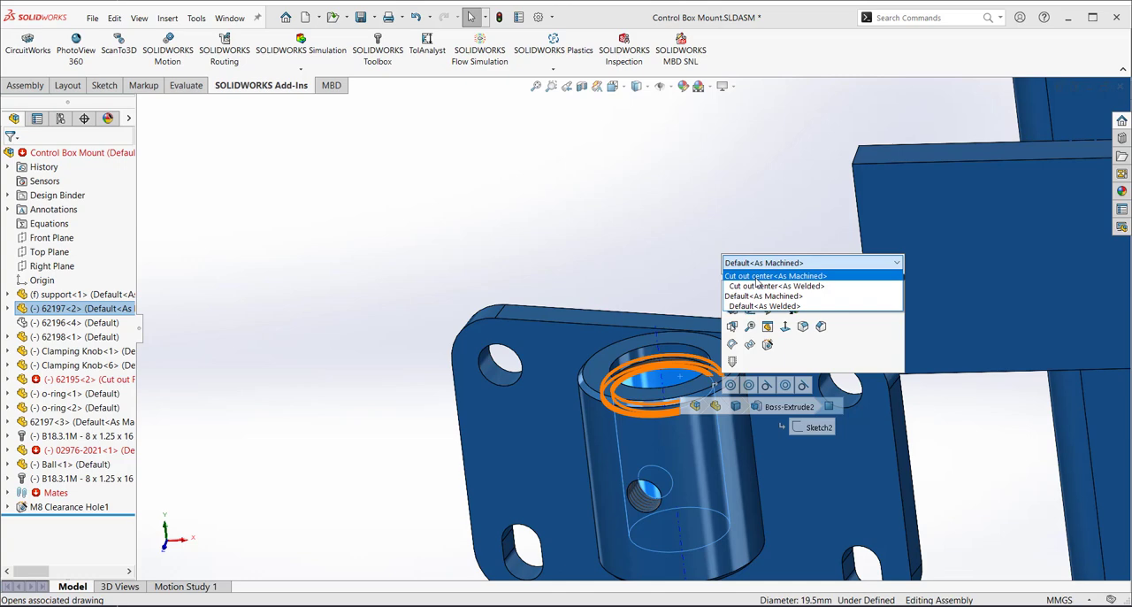
pyautogui.click(776, 276)
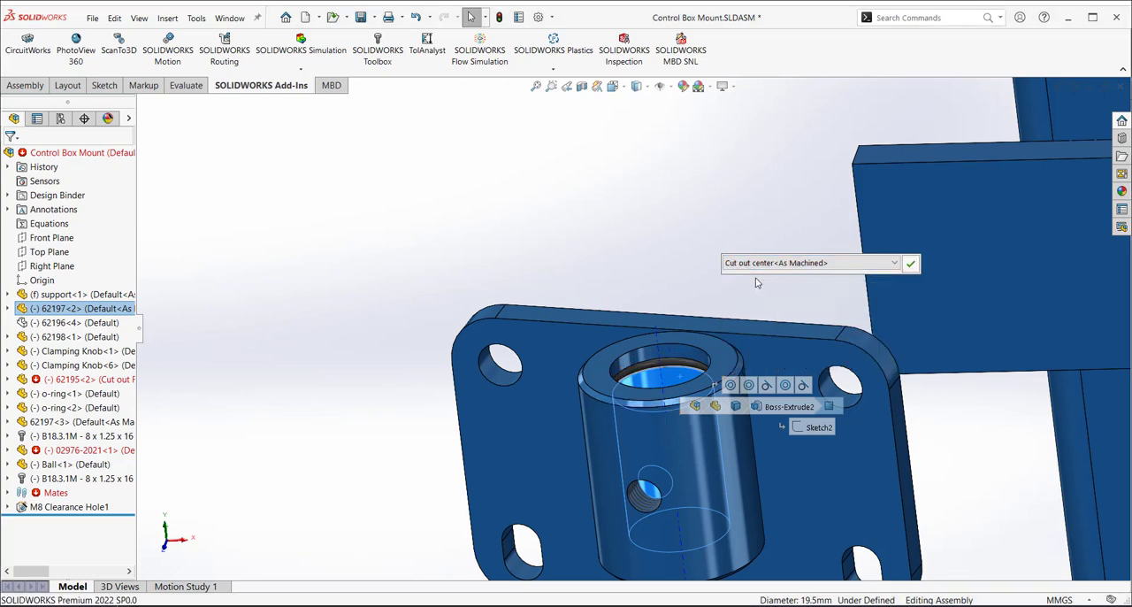
pyautogui.rightClick(682, 362)
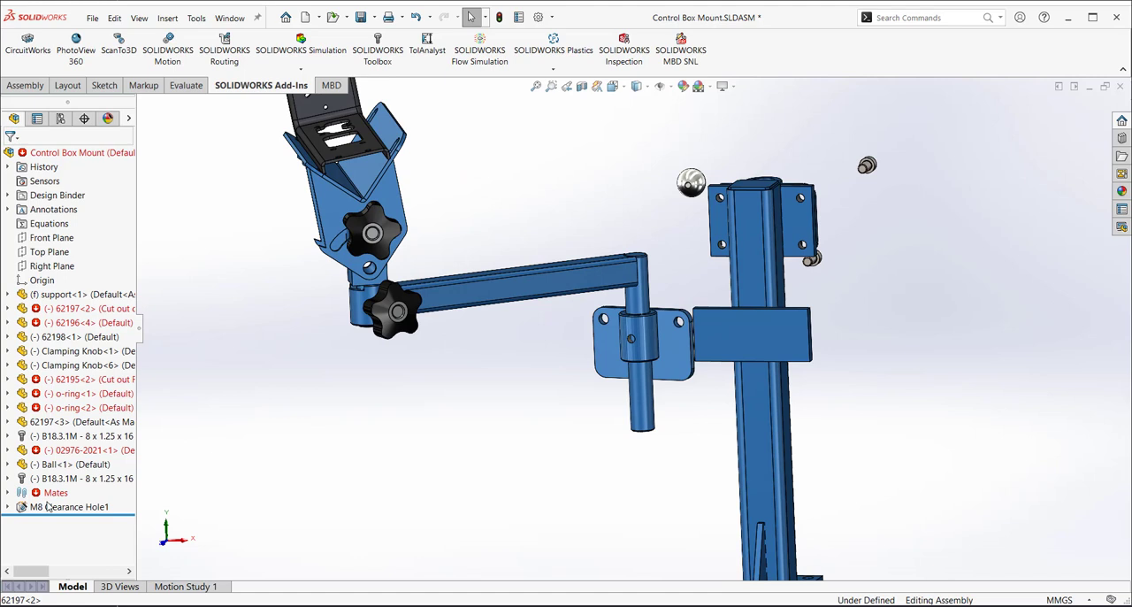
pyautogui.moveTo(42, 488)
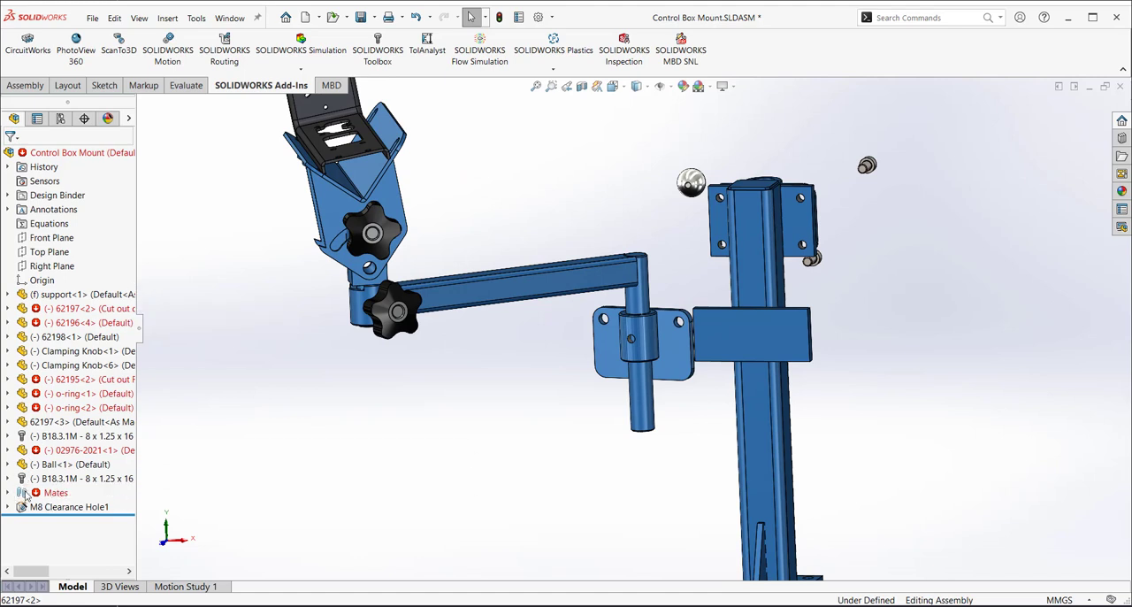
# Group the assembly's mates by status into Solved, Errors and Suppressed folders
pyautogui.rightClick(55, 492)
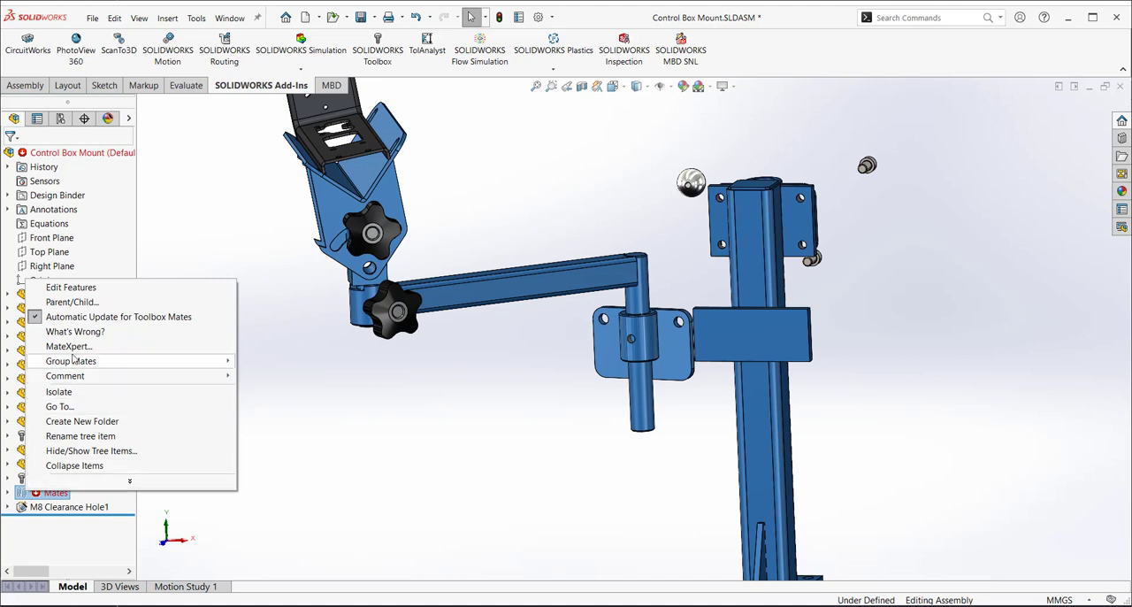
pyautogui.moveTo(71, 361)
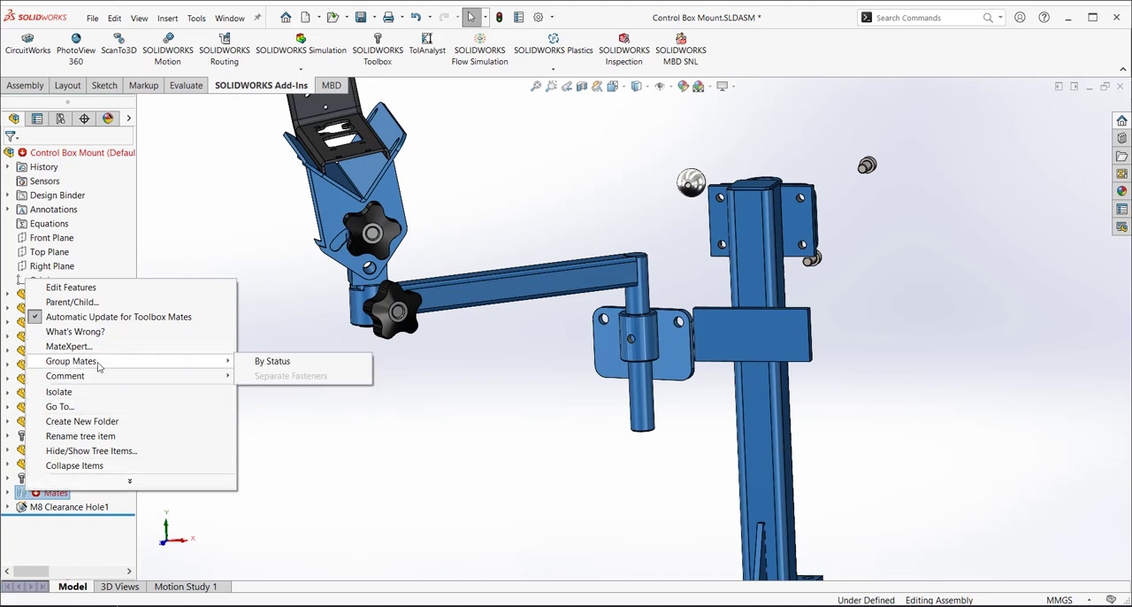
pyautogui.moveTo(273, 361)
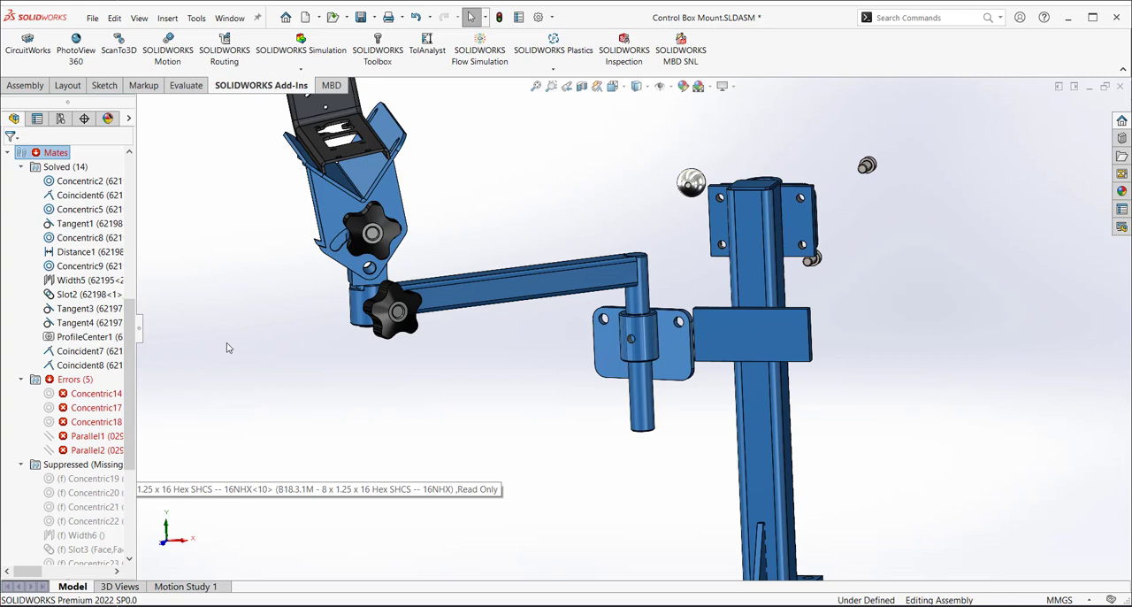
pyautogui.moveTo(237, 394)
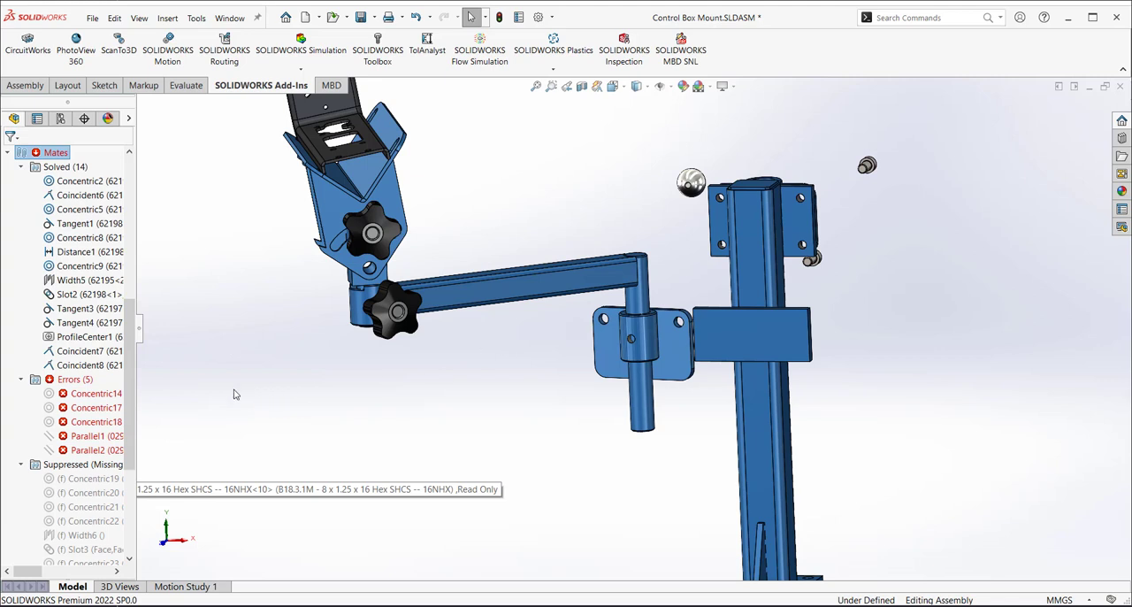
pyautogui.moveTo(225, 416)
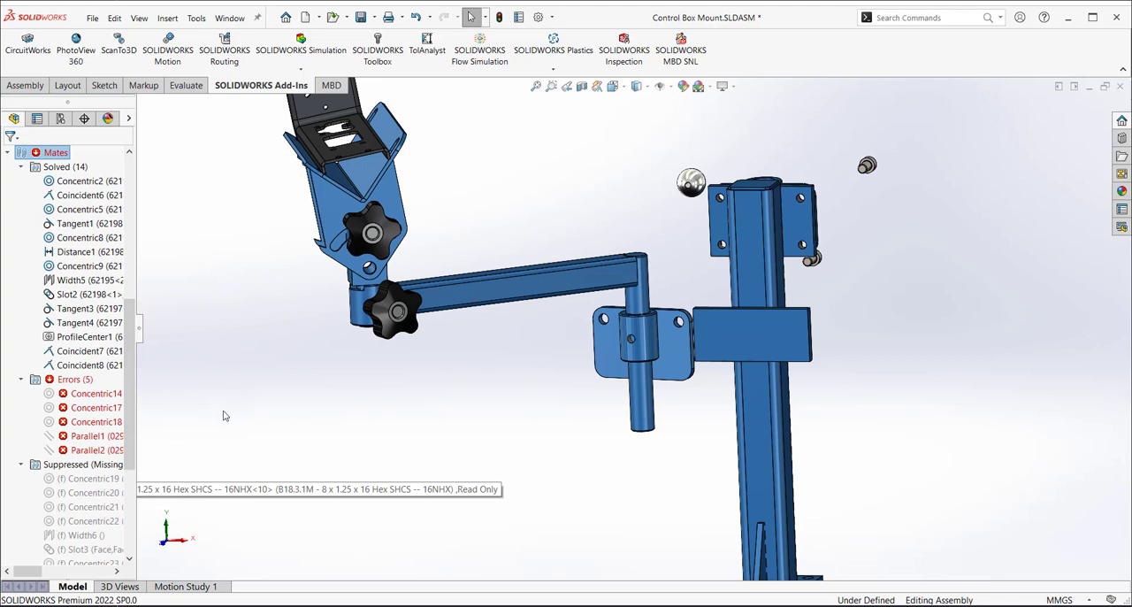
pyautogui.moveTo(124, 393)
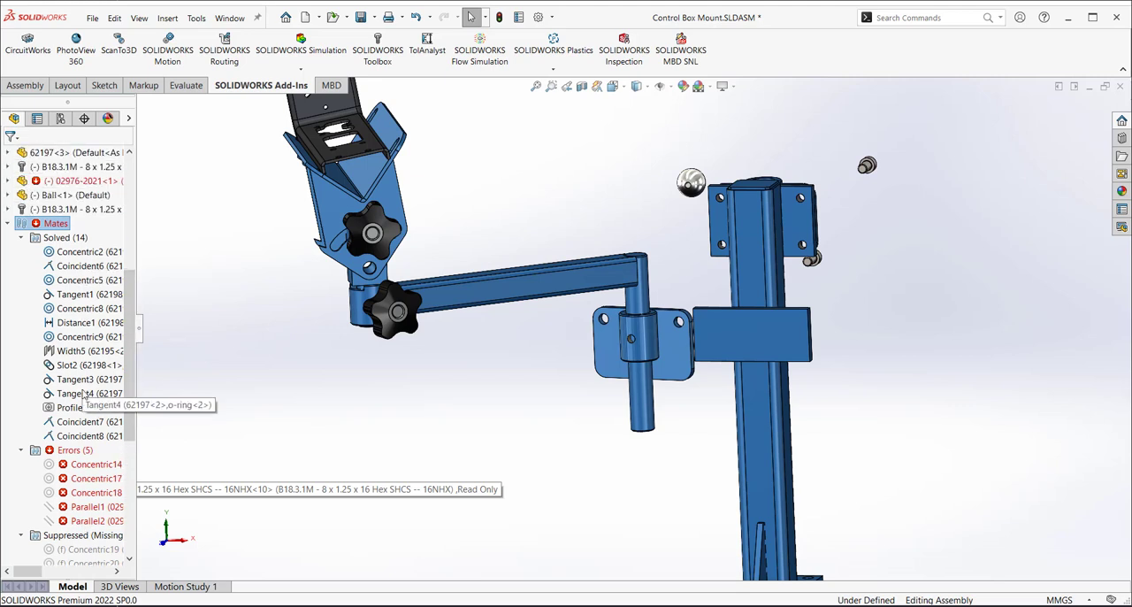
pyautogui.scroll(-3)
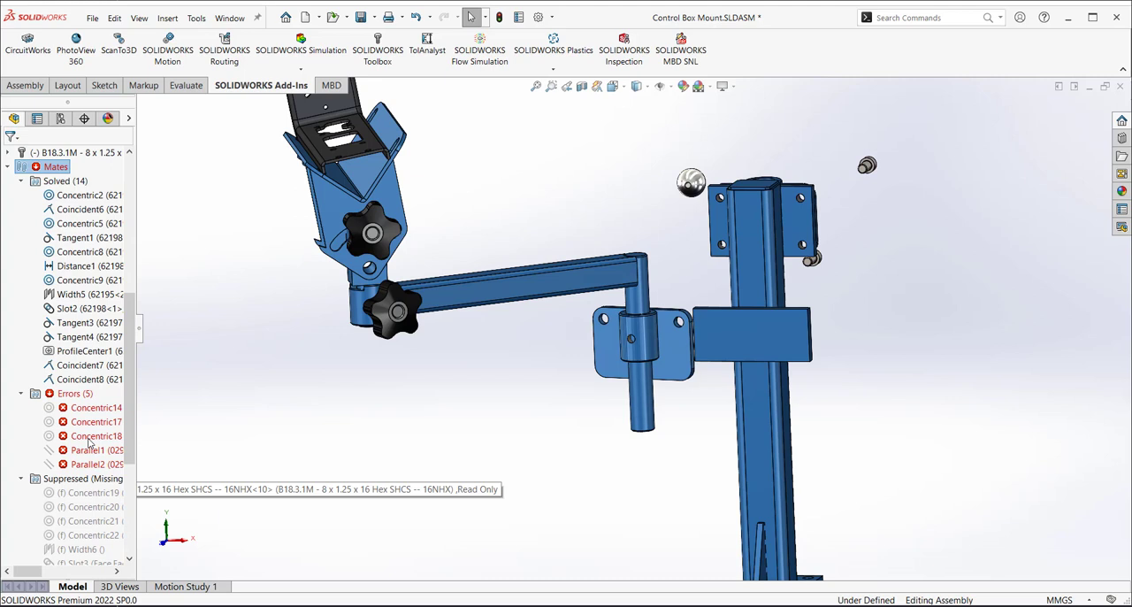
pyautogui.moveTo(88, 450)
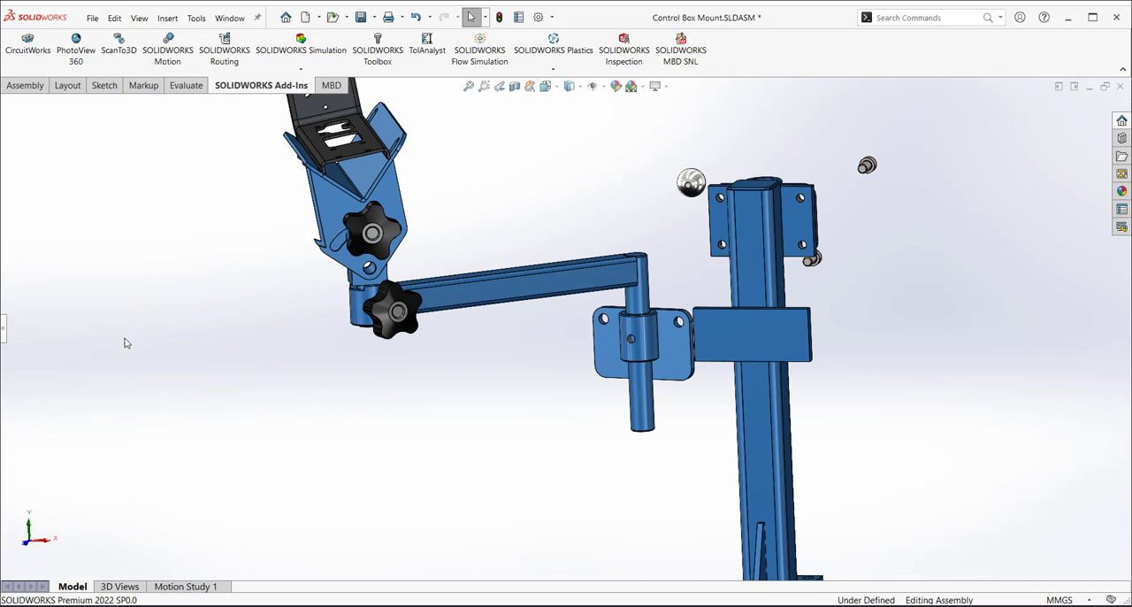
pyautogui.moveTo(27, 344)
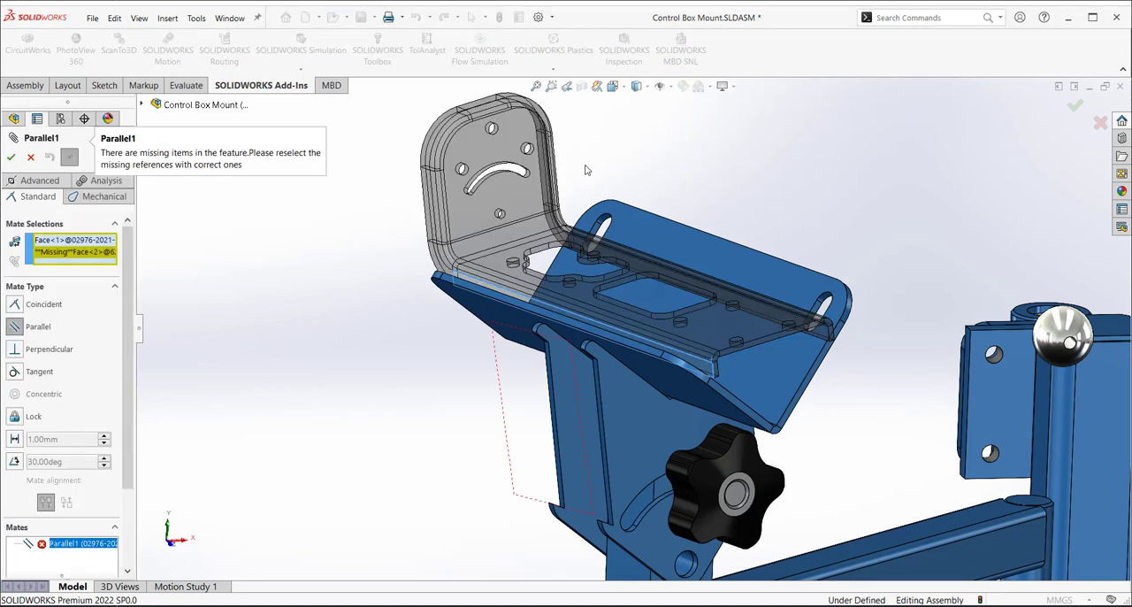
pyautogui.moveTo(552, 418)
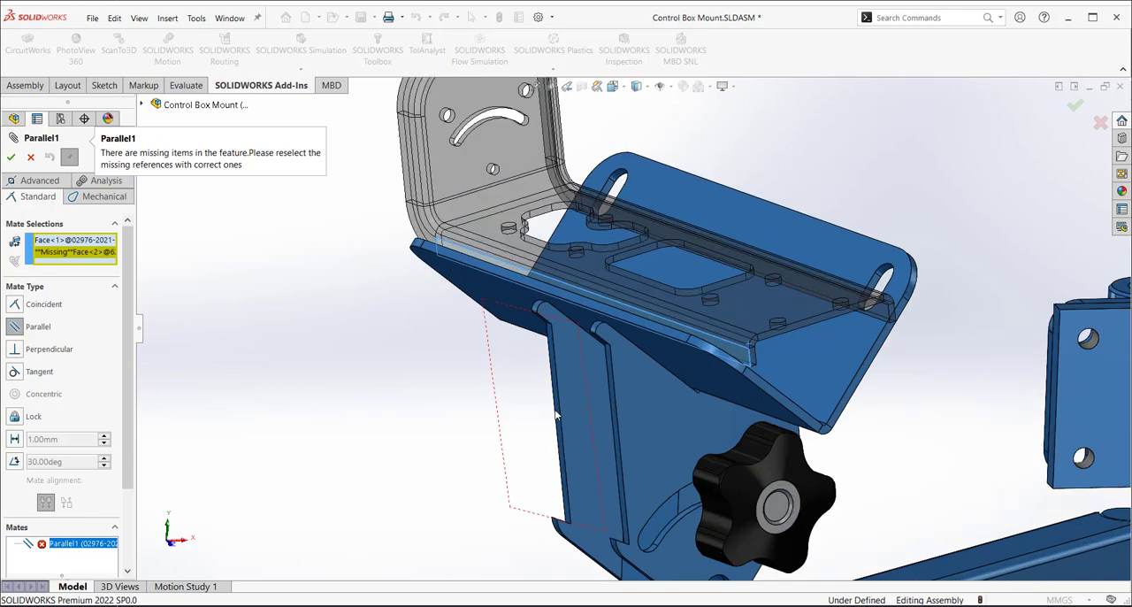
pyautogui.moveTo(559, 403)
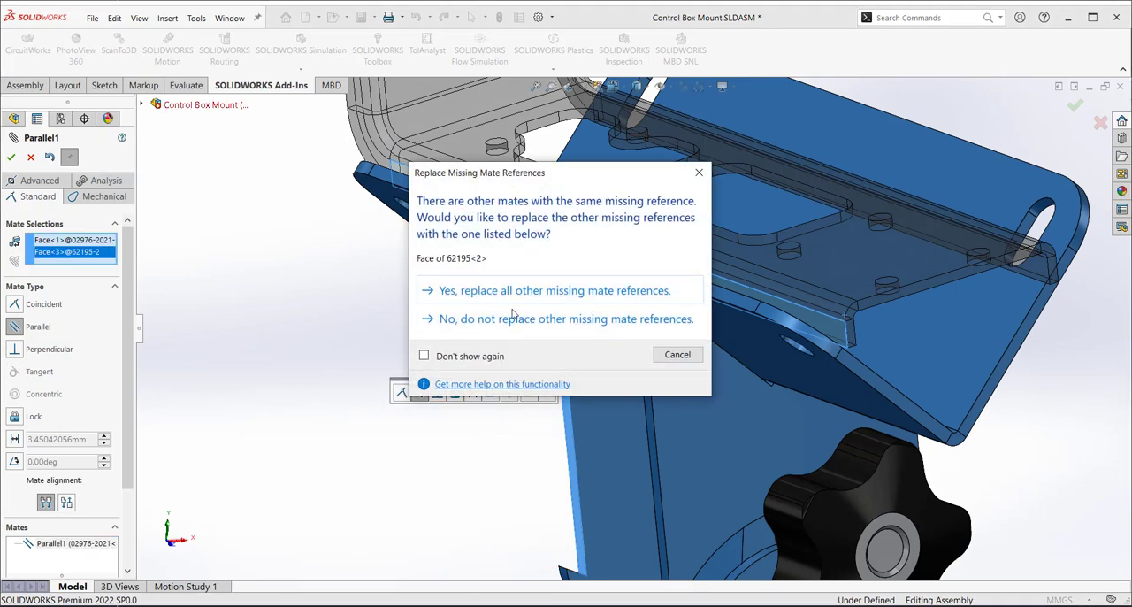
pyautogui.moveTo(383, 311)
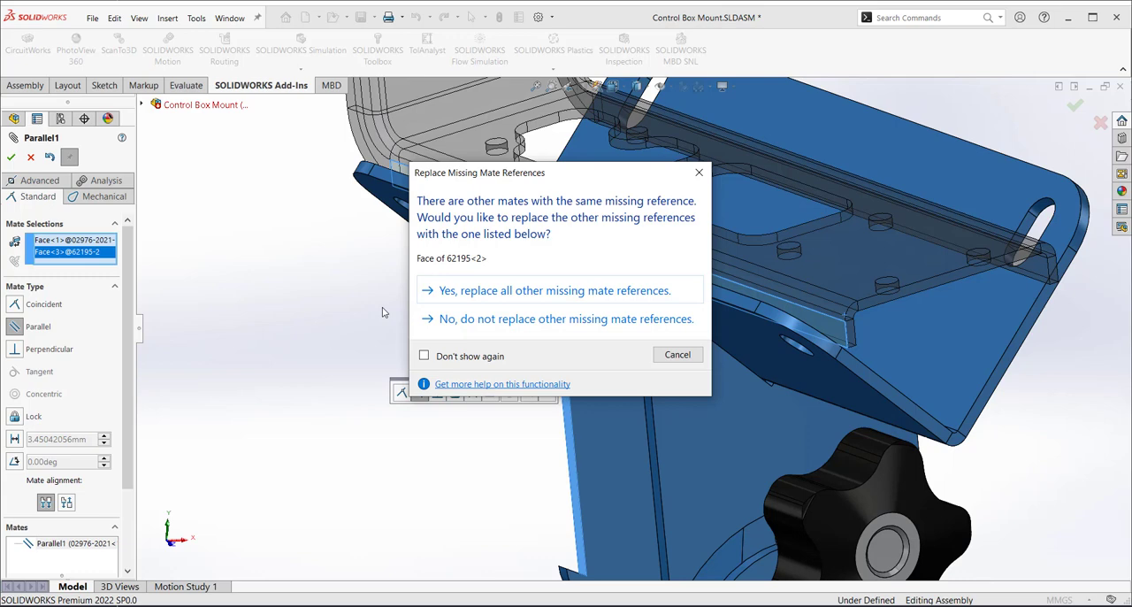
pyautogui.moveTo(357, 301)
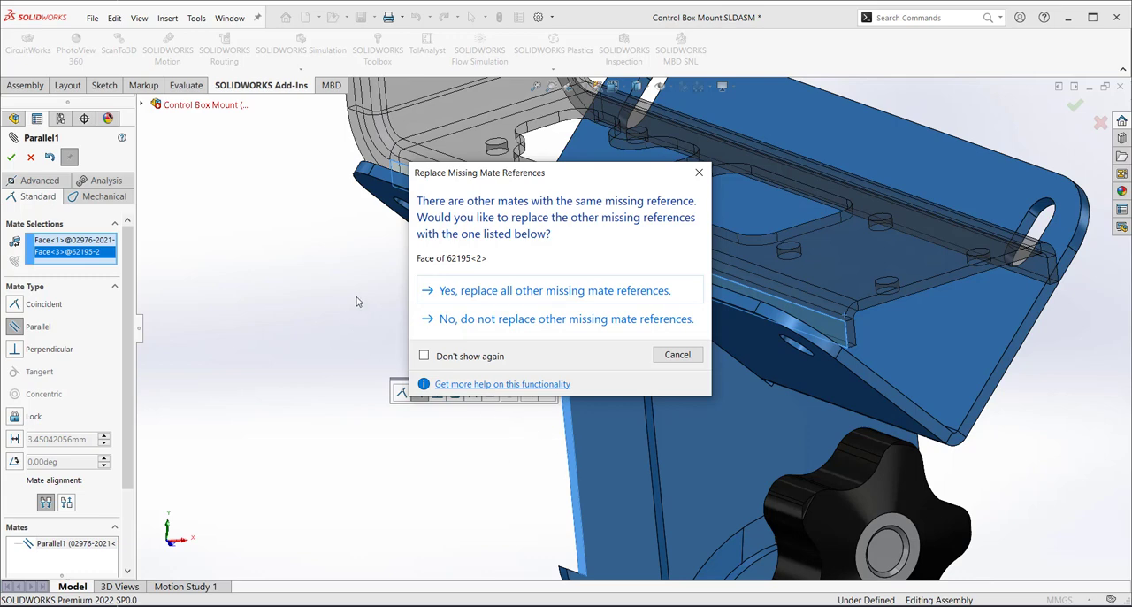
pyautogui.moveTo(445, 318)
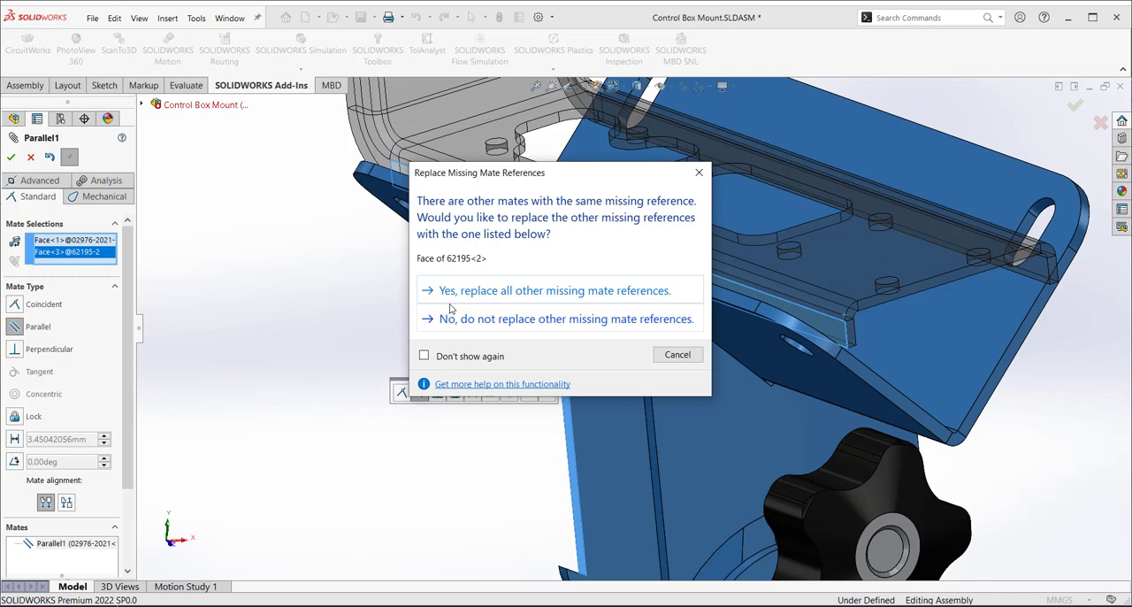
# Choose 'Yes, replace all other missing mate references' with the new 62195<2> face
pyautogui.click(554, 290)
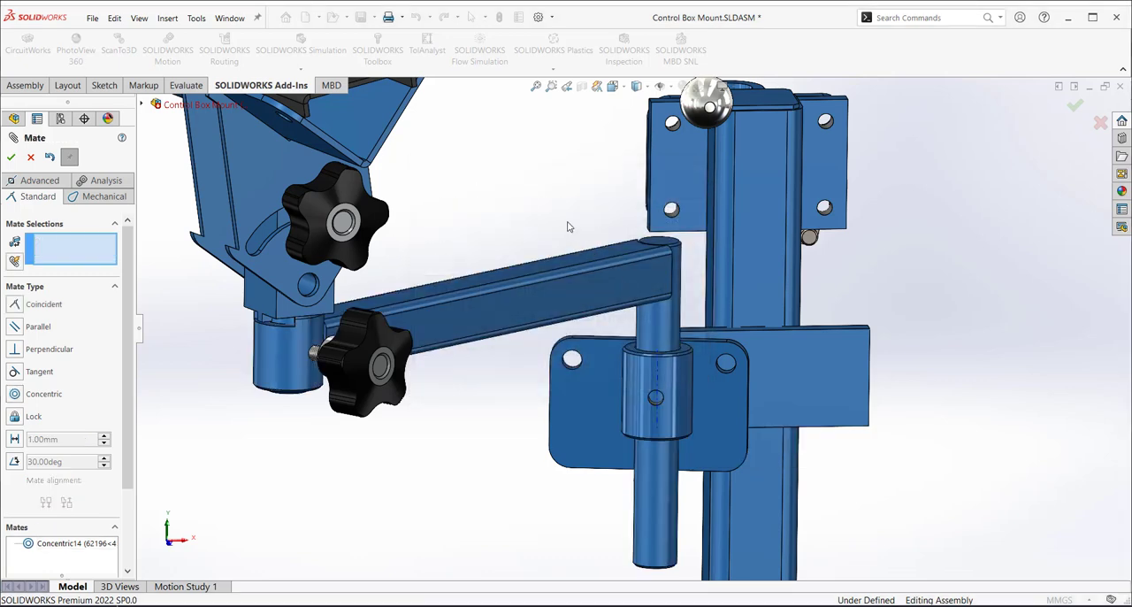
# Reselect the cylindrical post and mounting-block faces for the Concentric14 mate
pyautogui.click(1076, 106)
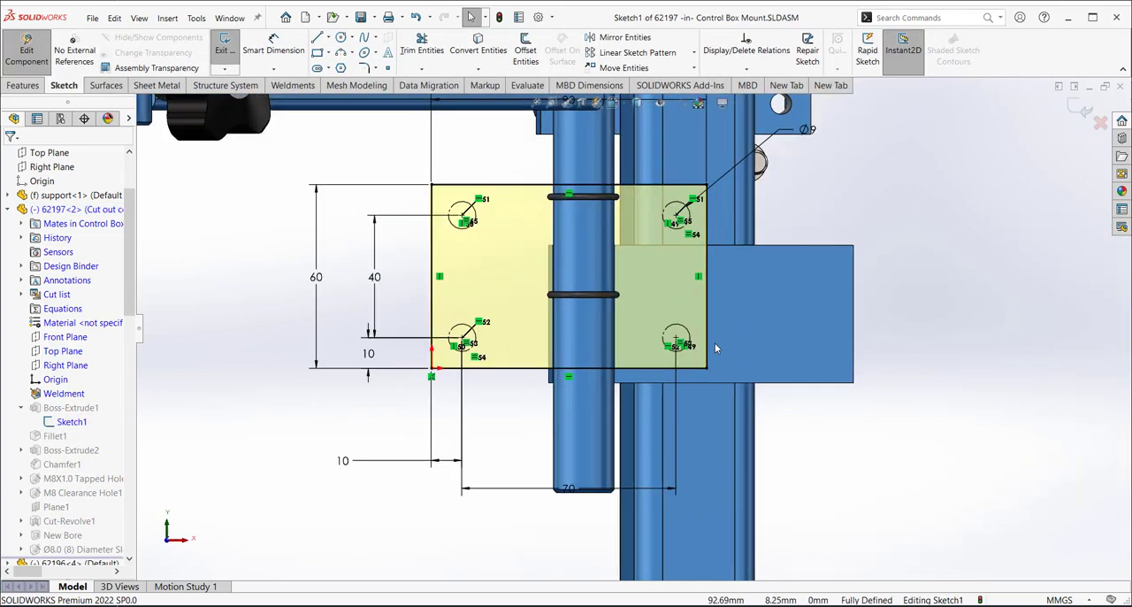
pyautogui.moveTo(227, 322)
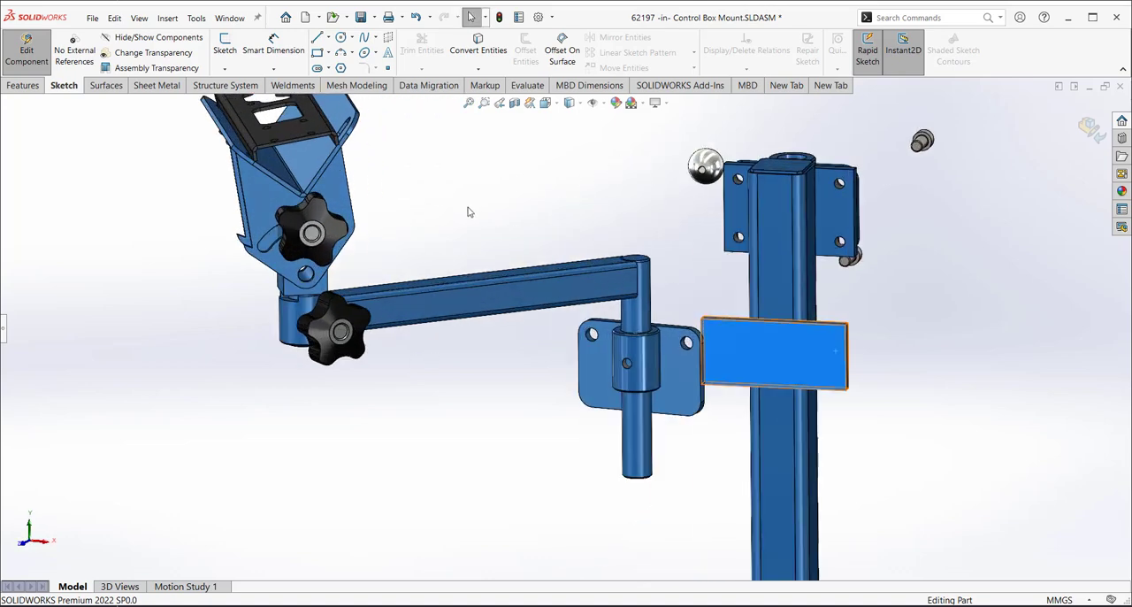
pyautogui.moveTo(485, 226)
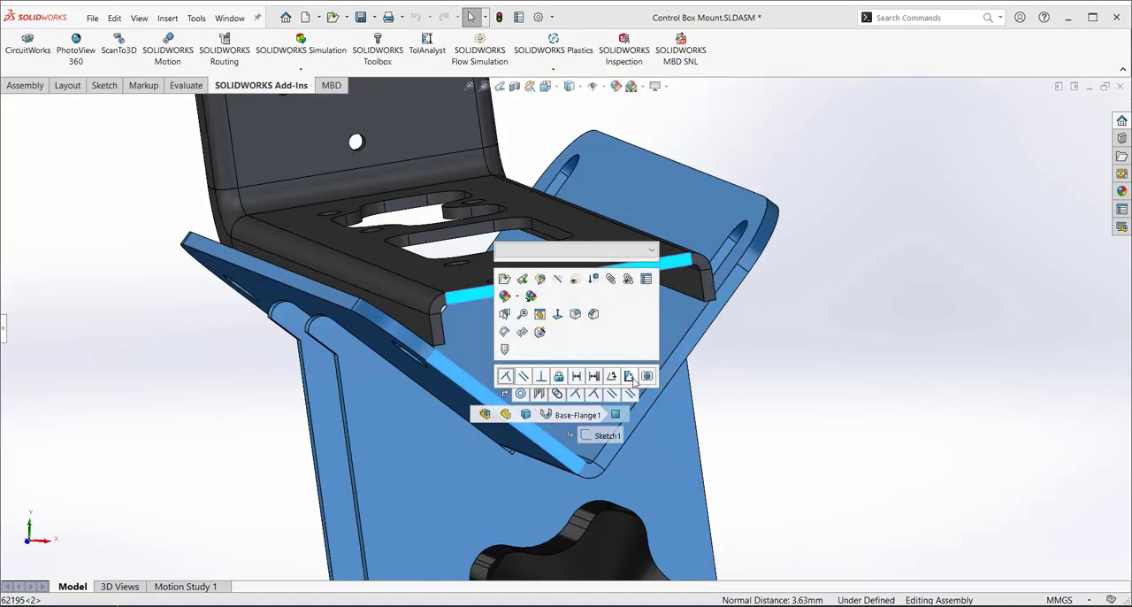
pyautogui.moveTo(628, 375)
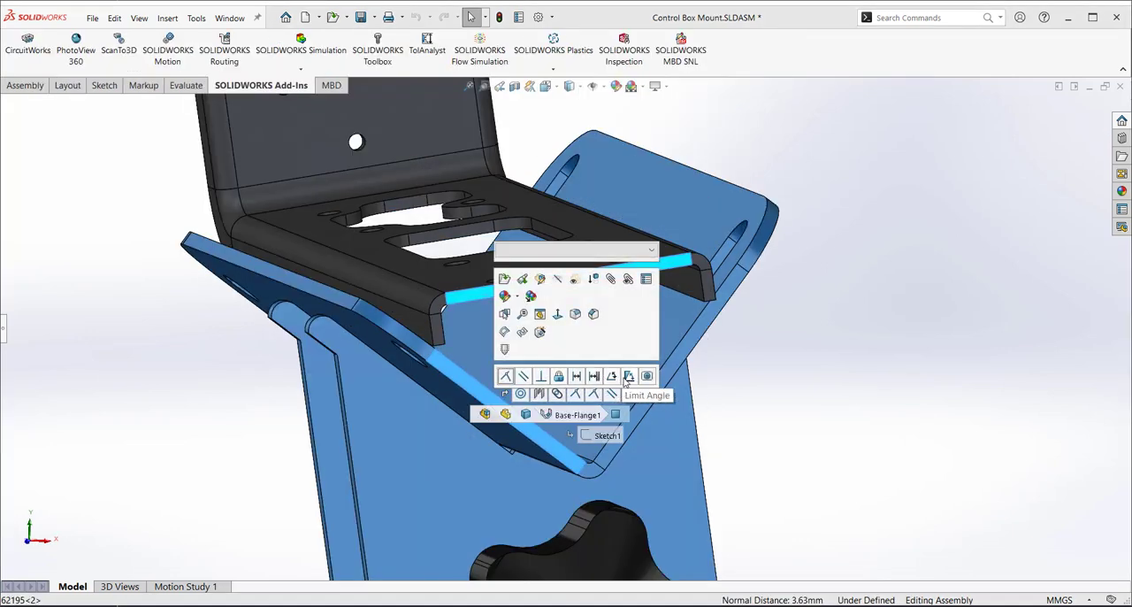
pyautogui.moveTo(594, 375)
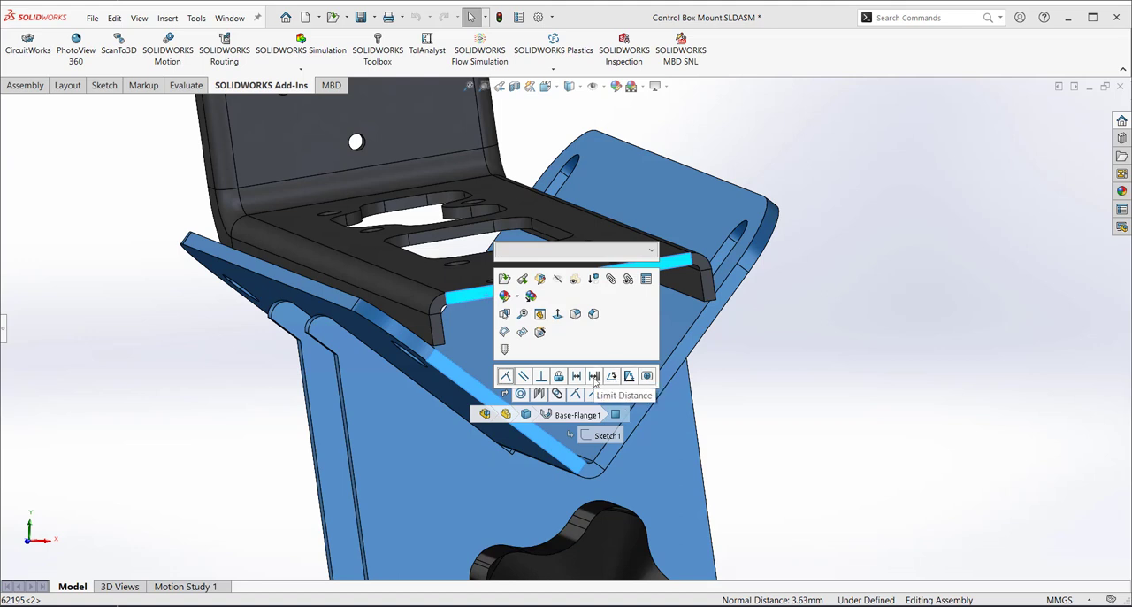
# Add a Limit Distance mate between flange edge and support face, 0 to 5 mm
pyautogui.click(595, 375)
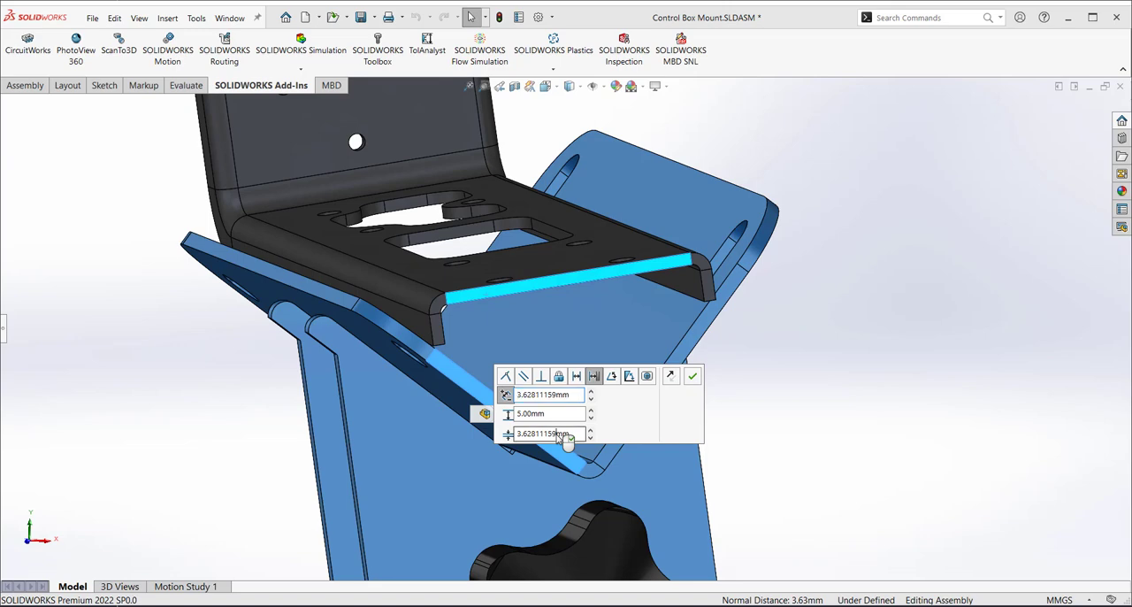
pyautogui.write('0')
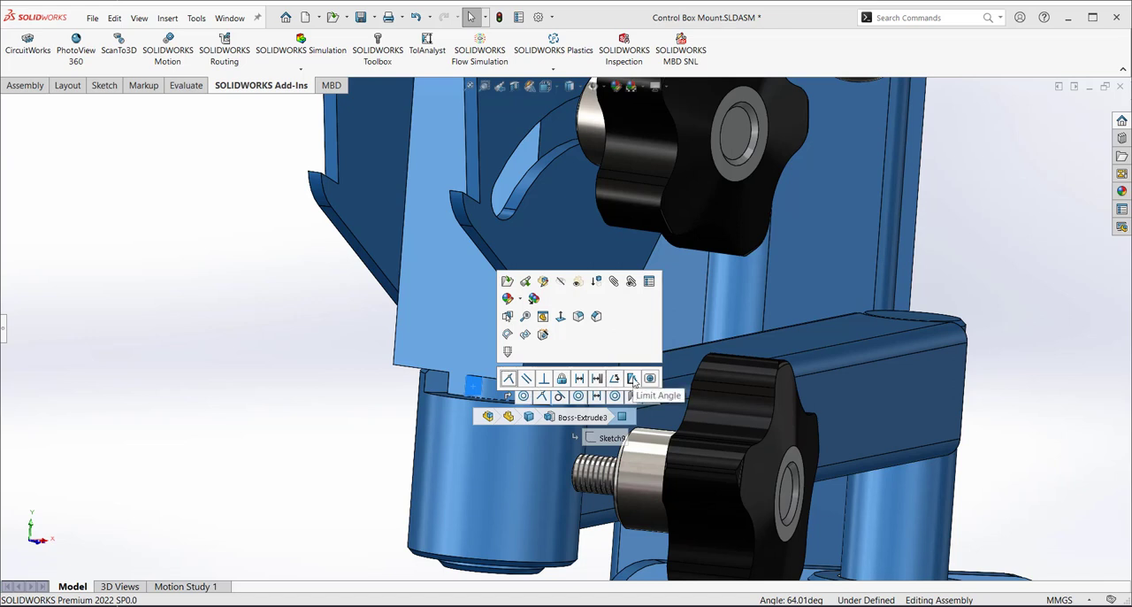
# Add a Limit Angle mate on the arm joint allowing up to 175 degrees
pyautogui.click(632, 379)
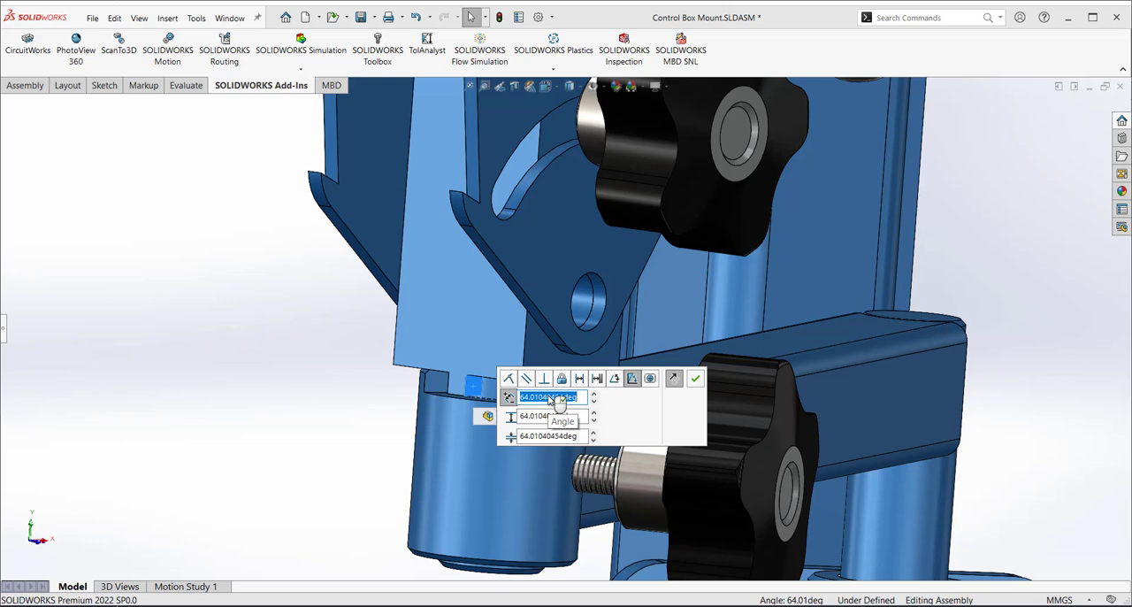
pyautogui.write('45')
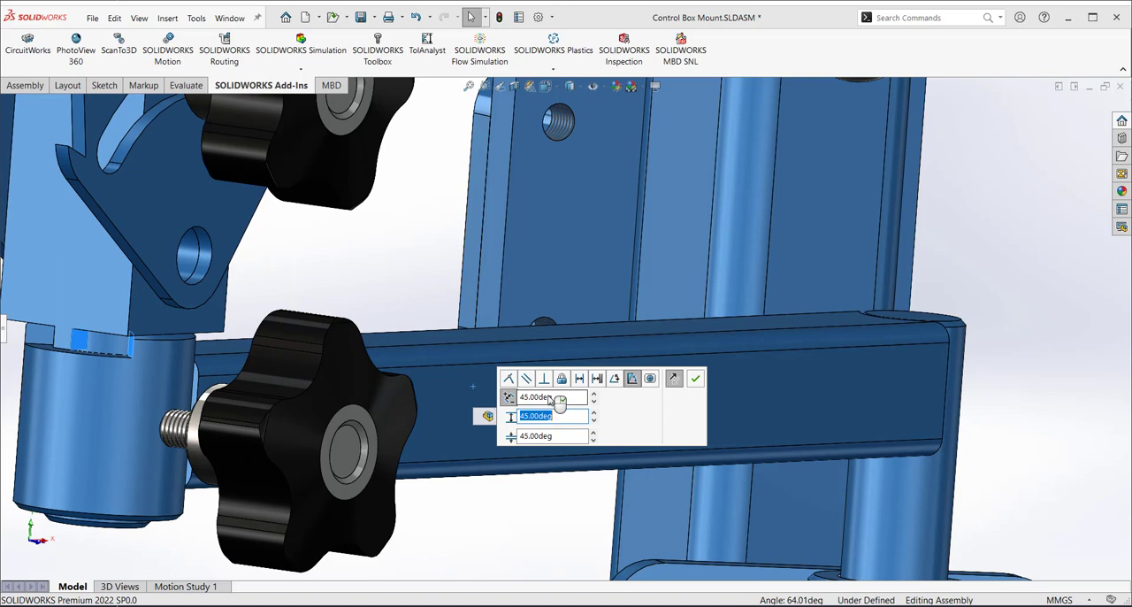
pyautogui.write('175')
pyautogui.click(552, 435)
pyautogui.write('0')
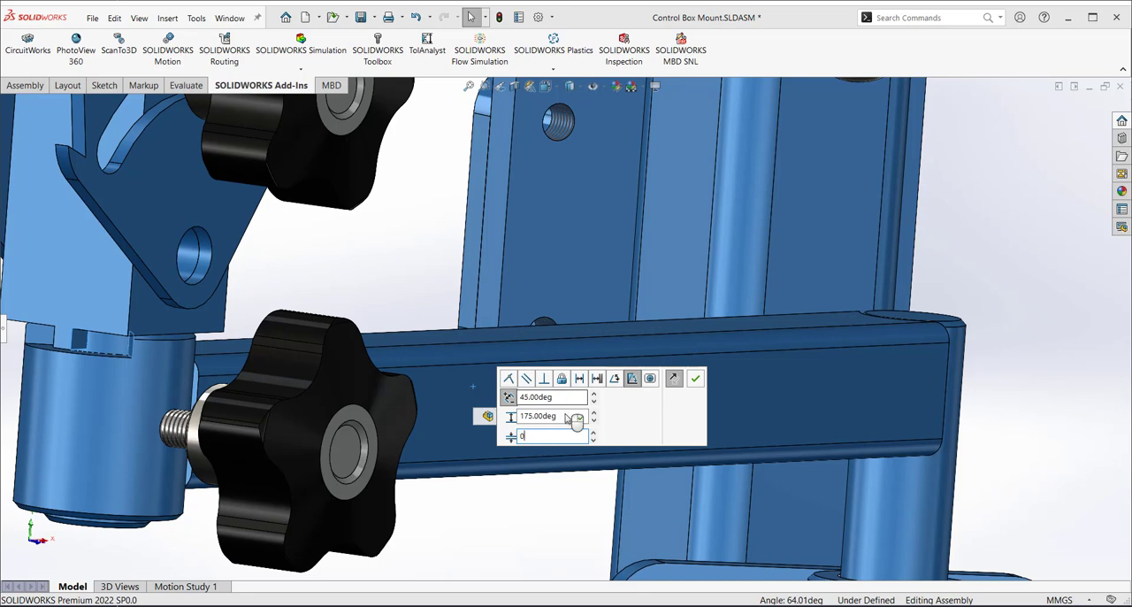
# Zoom to fit the whole Control Box Mount assembly in the view
pyautogui.rightClick(510, 433)
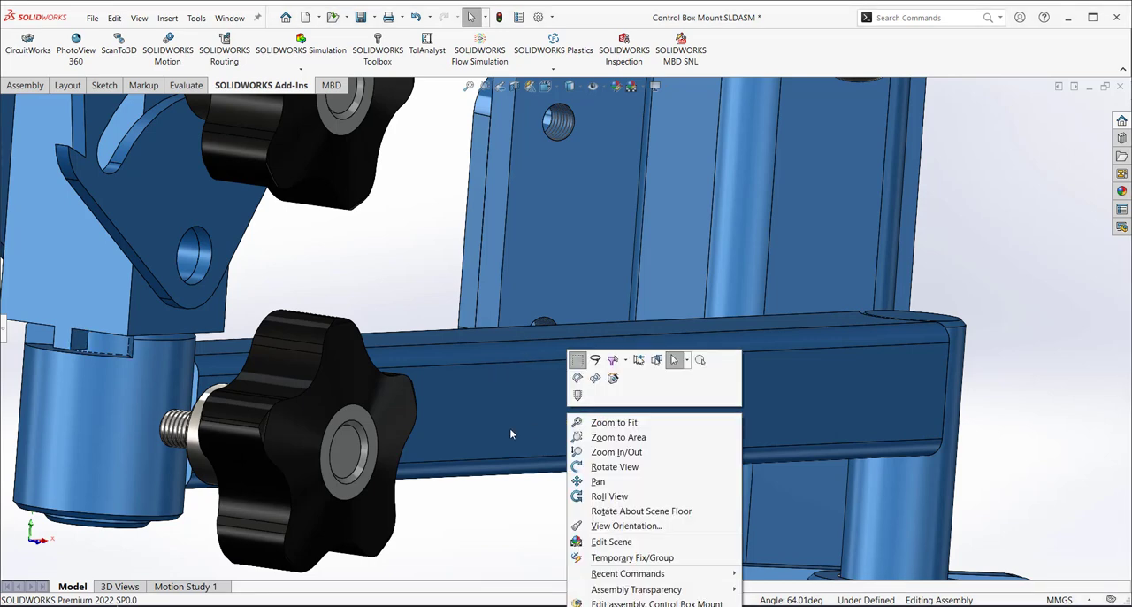
pyautogui.click(614, 423)
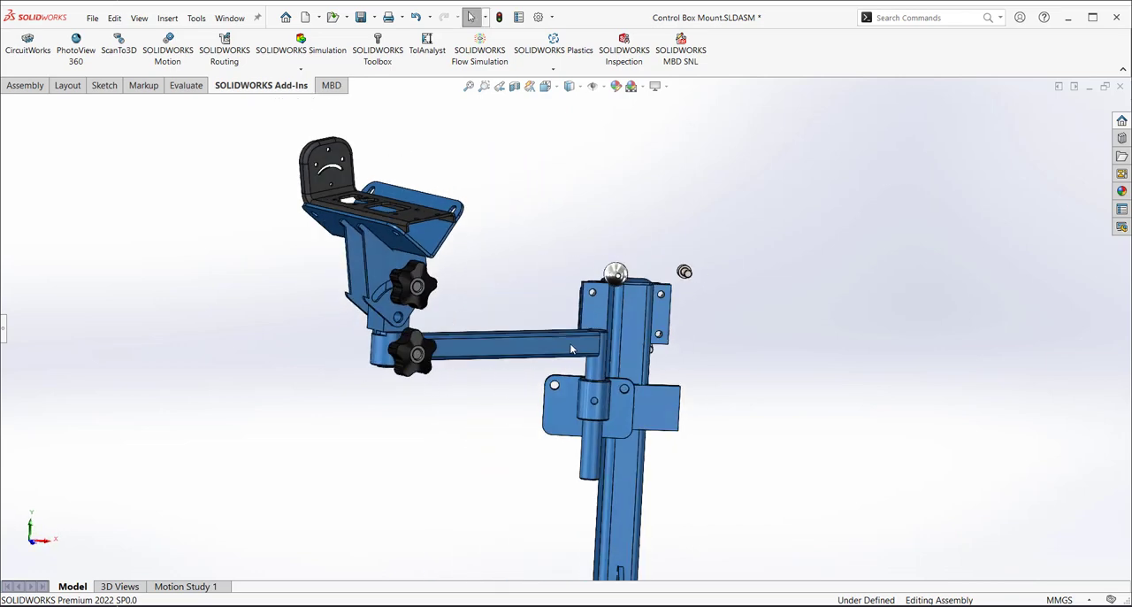
pyautogui.moveTo(591, 347)
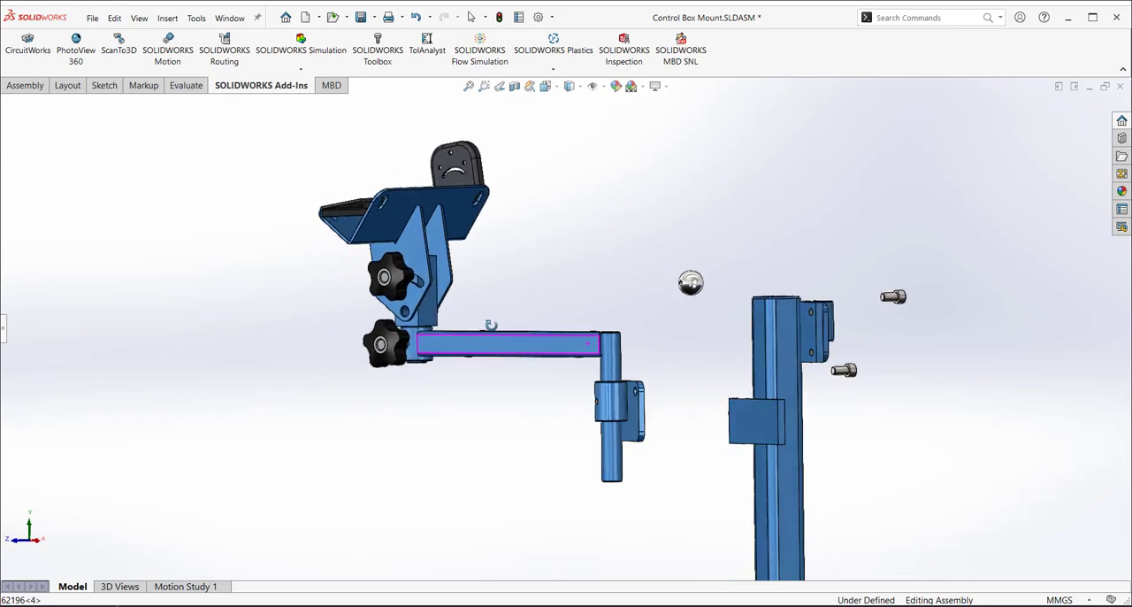
# Drag the arm off the post and mate its clamp face coincident with the post's side plate
pyautogui.moveTo(510, 345); pyautogui.dragTo(715, 406)
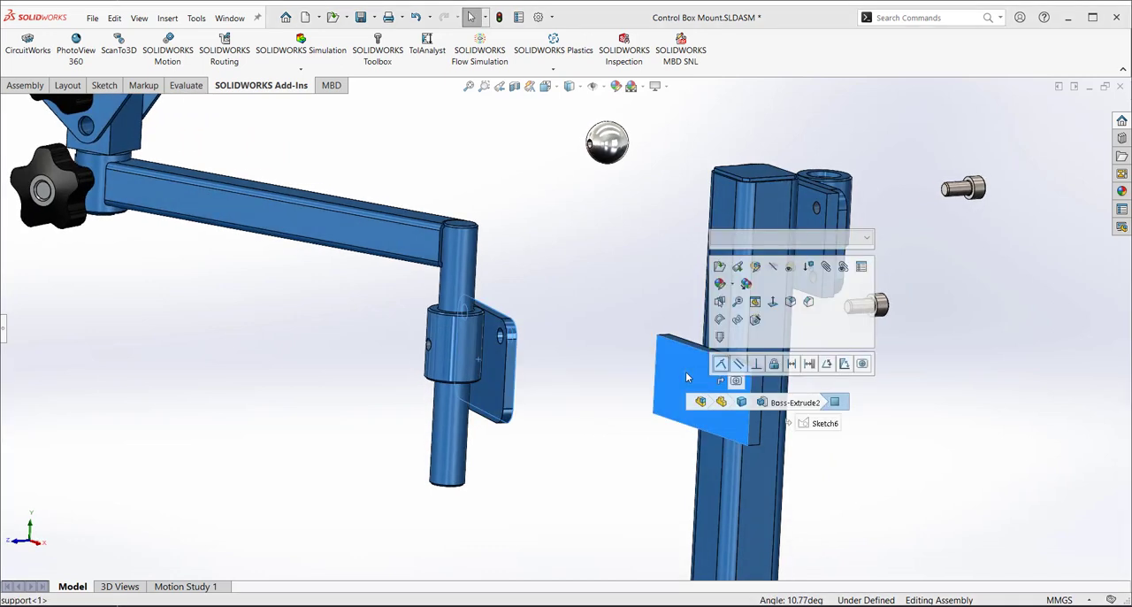
pyautogui.moveTo(864, 364)
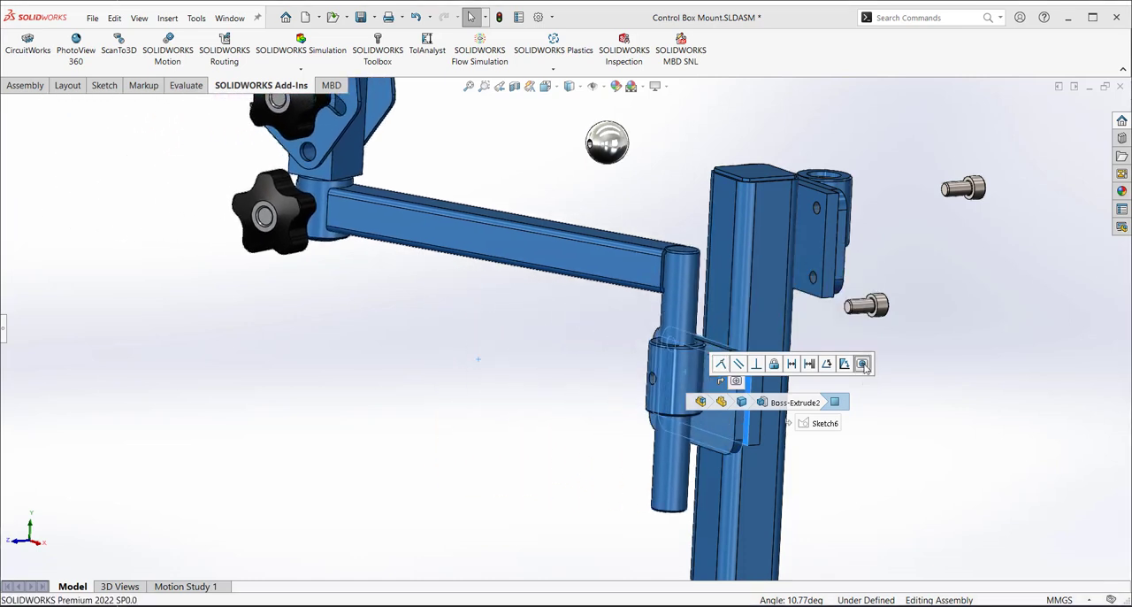
pyautogui.click(862, 365)
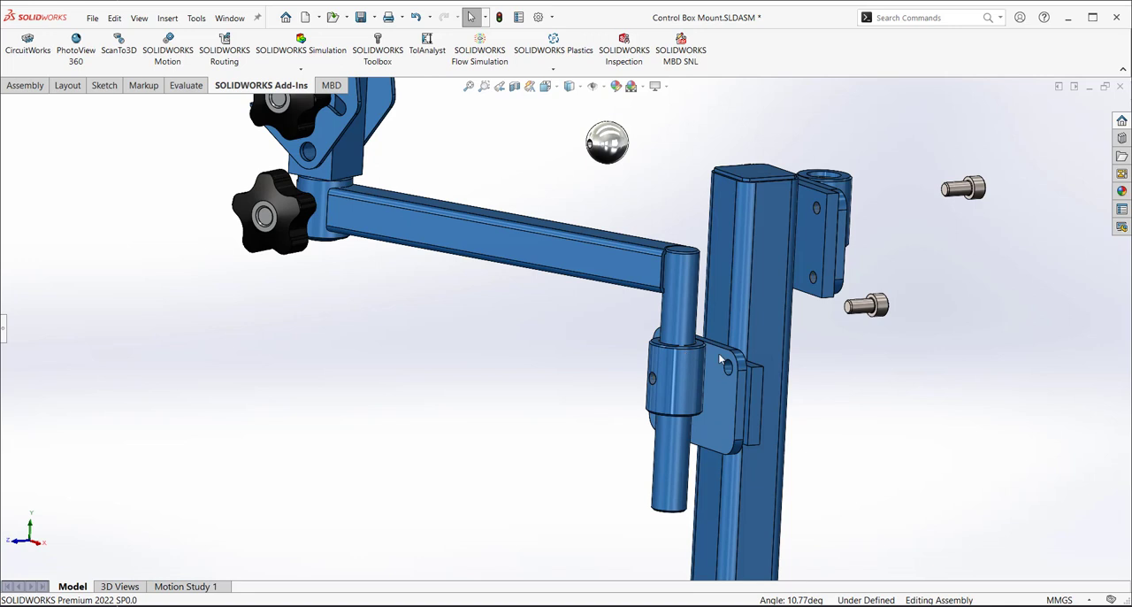
pyautogui.moveTo(708, 410)
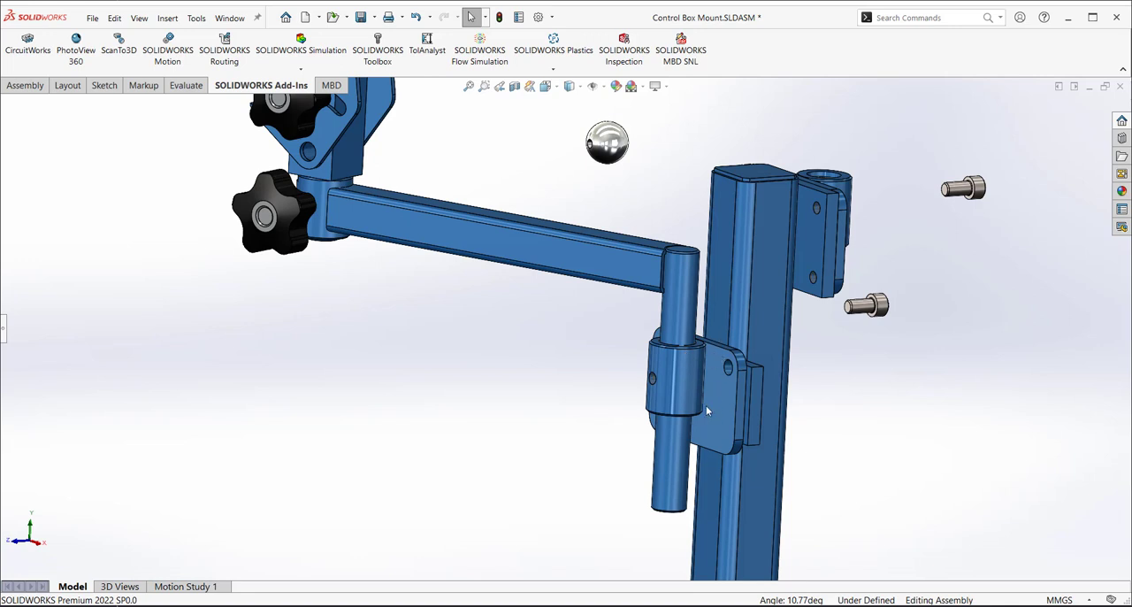
pyautogui.moveTo(787, 407)
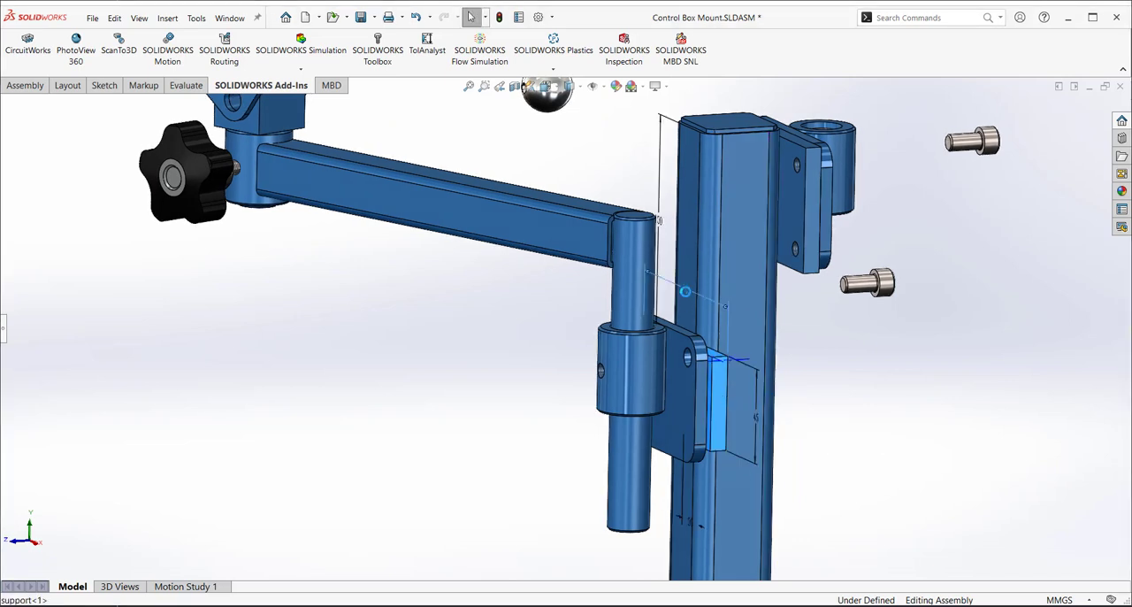
# Set the clamp's distance dimension on the post to 120 mm and confirm it
pyautogui.doubleClick(687, 292)
pyautogui.write('120')
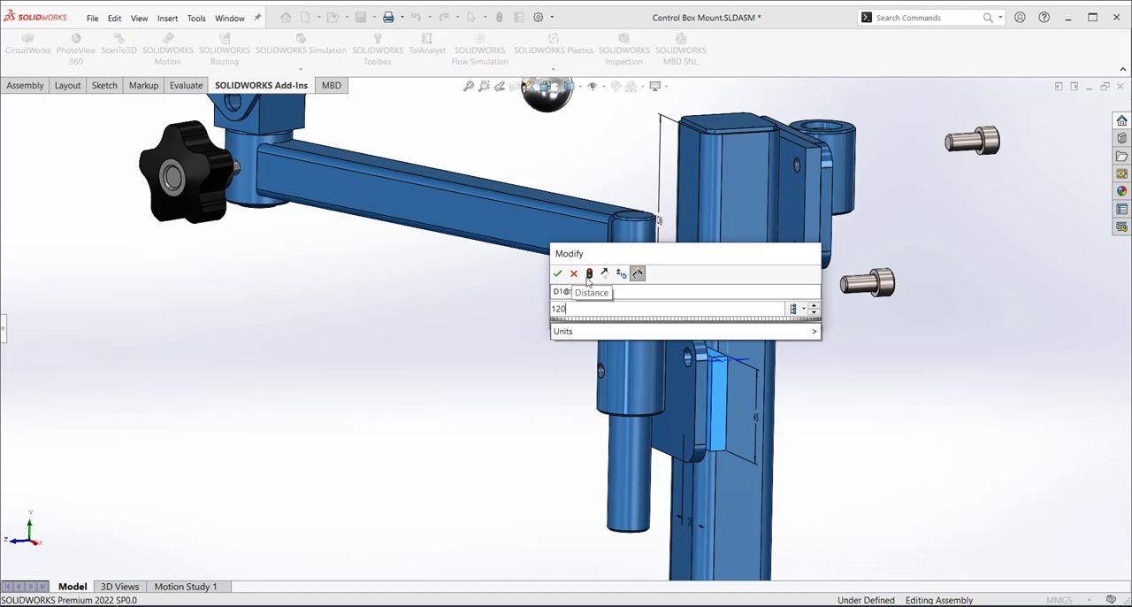
pyautogui.click(555, 272)
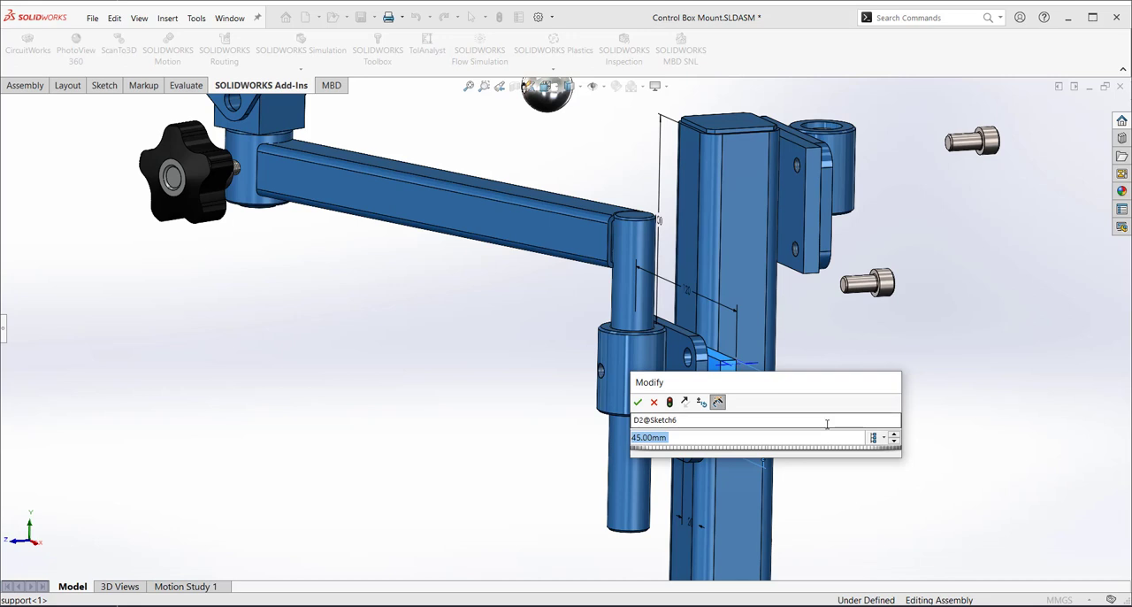
pyautogui.click(637, 404)
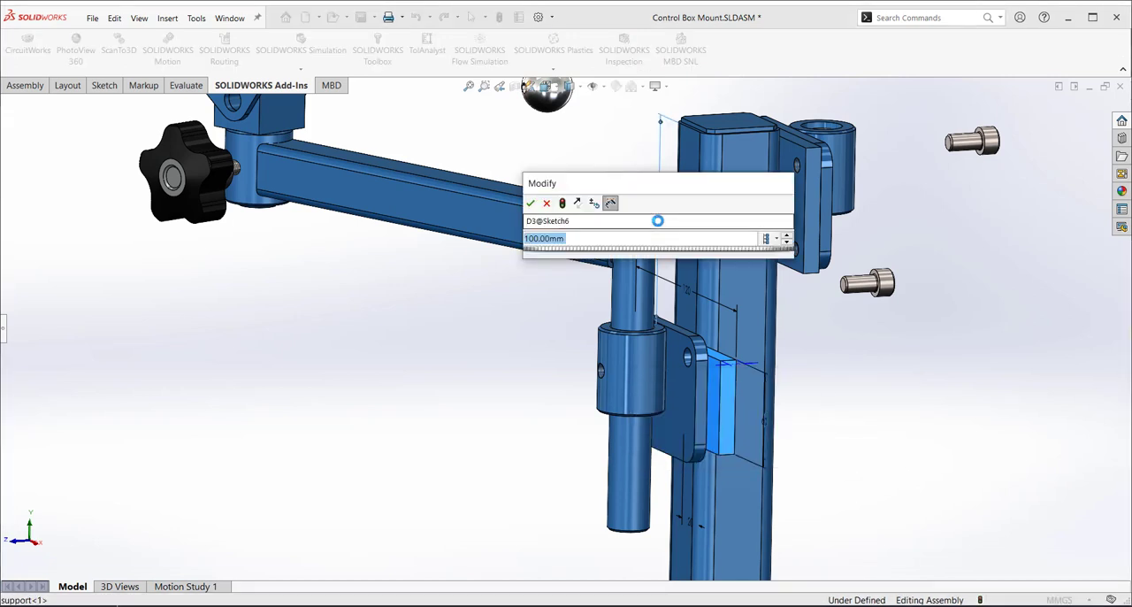
pyautogui.write('120')
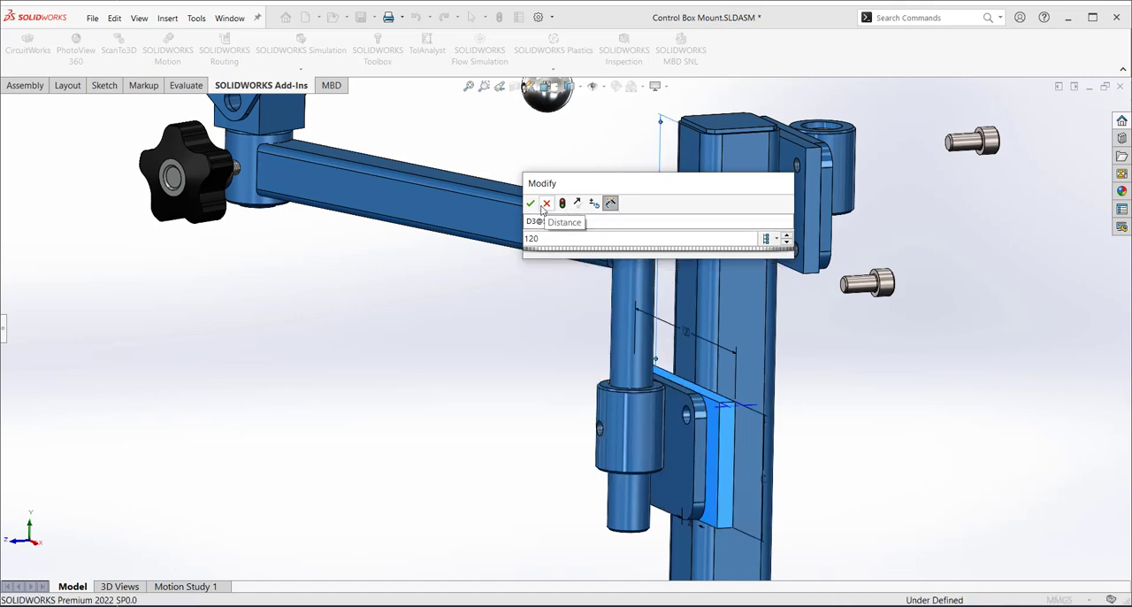
pyautogui.click(531, 203)
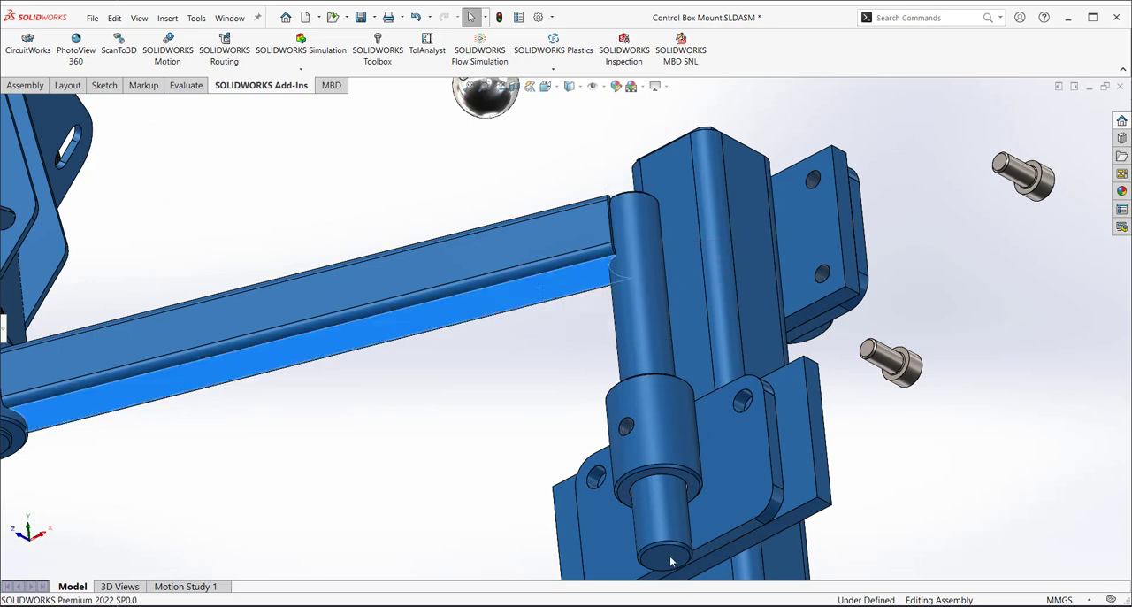
# Slot-mate the arm's pin into the clamp plate slot and choose its in-slot constraint option
pyautogui.click(666, 559)
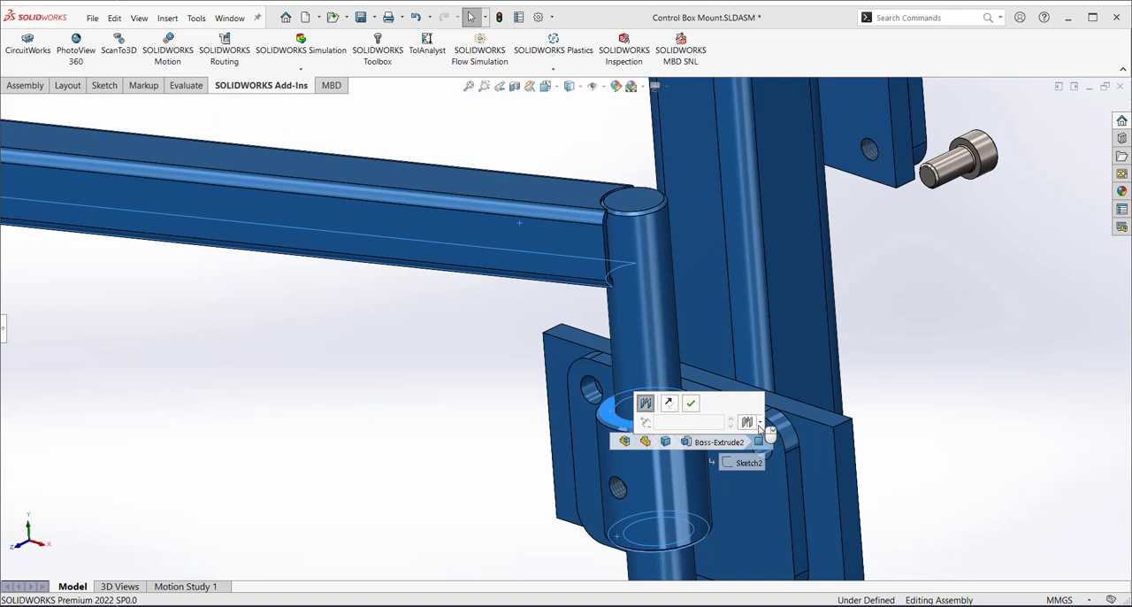
pyautogui.click(759, 423)
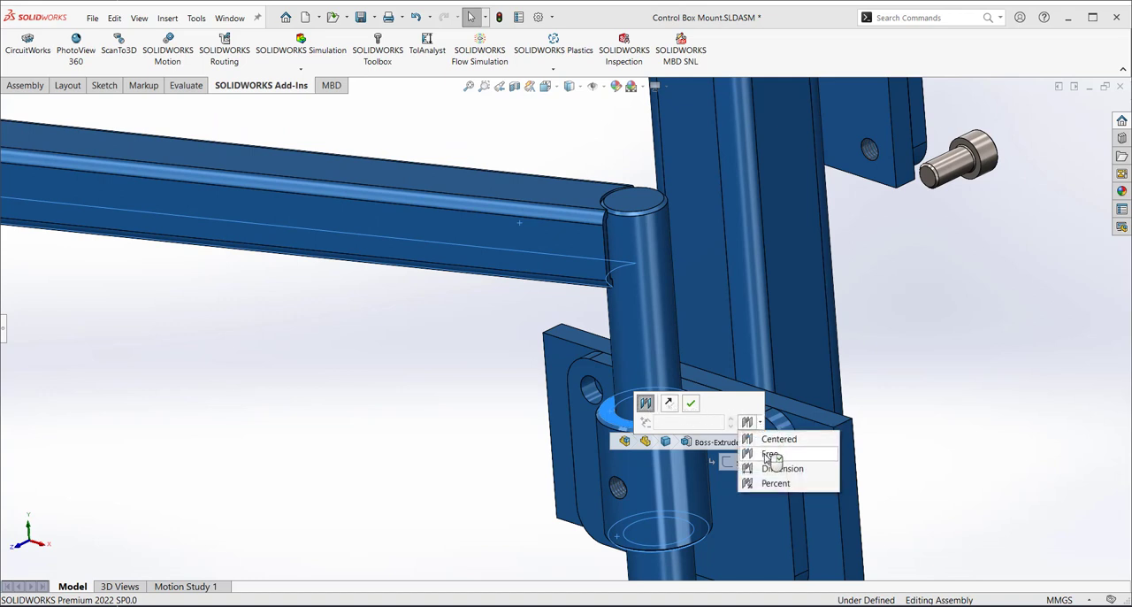
pyautogui.click(772, 453)
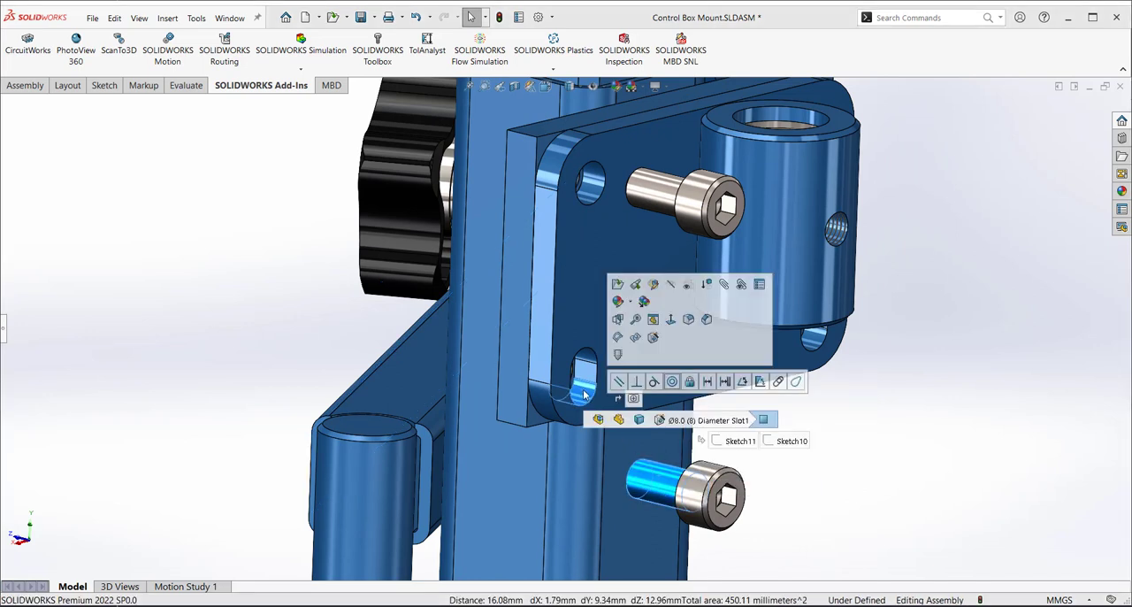
pyautogui.moveTo(778, 383)
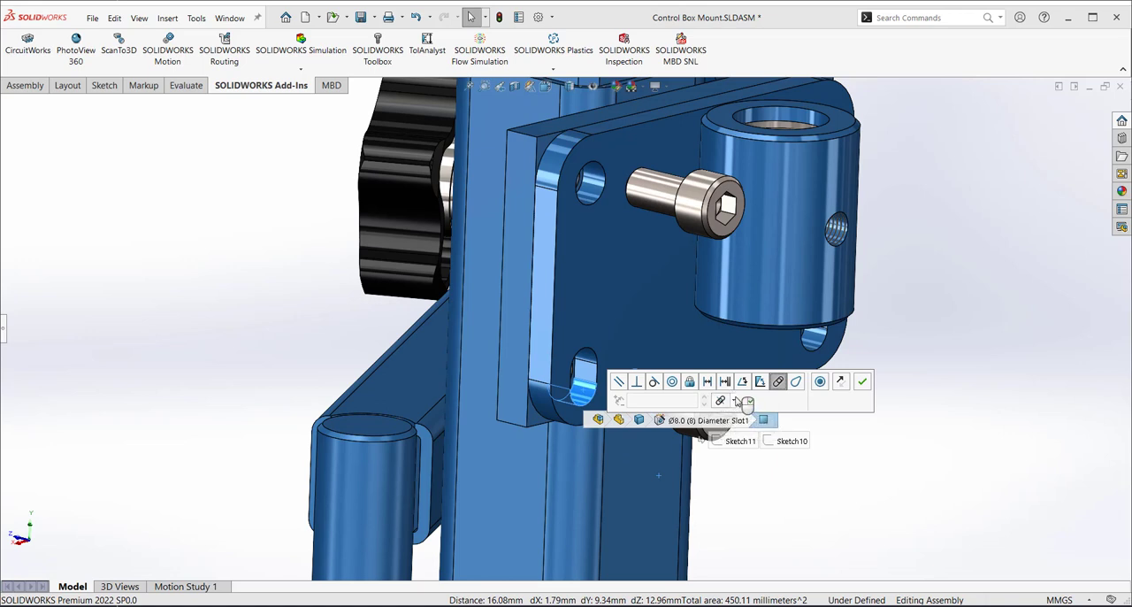
# Slot-mate the lower cap screw's shank into its 9 mm slot on the clamp plate
pyautogui.click(733, 400)
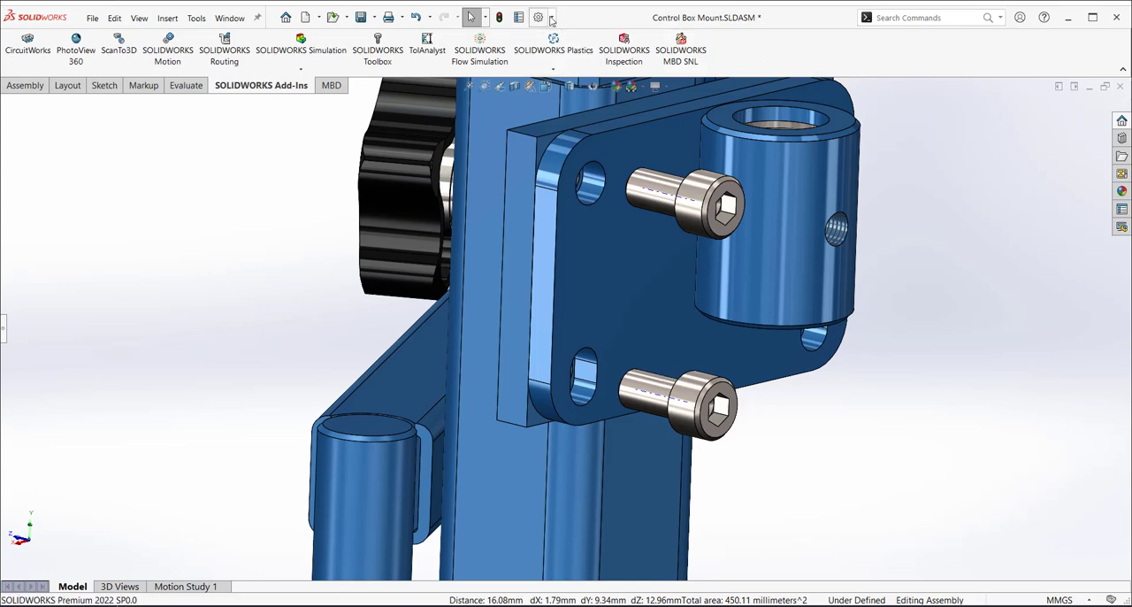
# Review Document Properties > Mates, keep Center in Slot as the default constraint, and accept
pyautogui.click(537, 18)
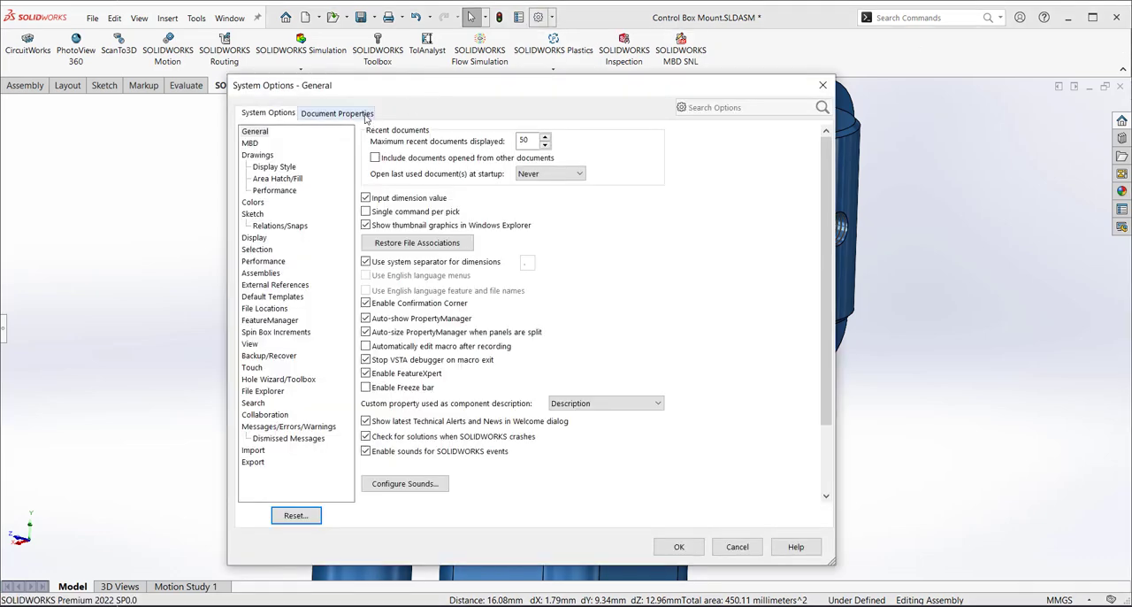
pyautogui.click(336, 113)
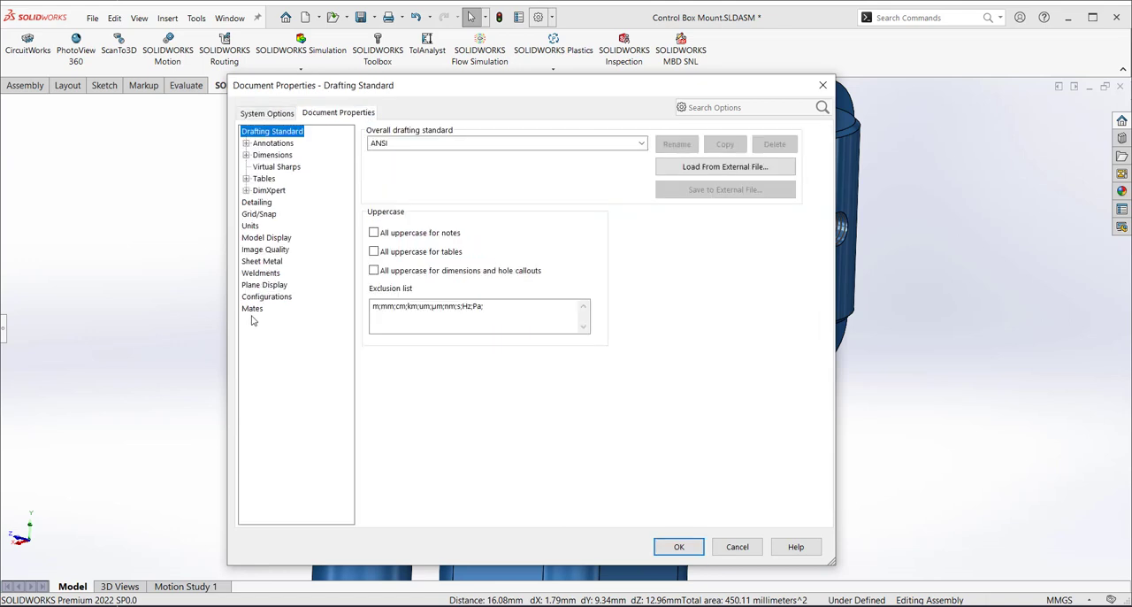
pyautogui.click(253, 308)
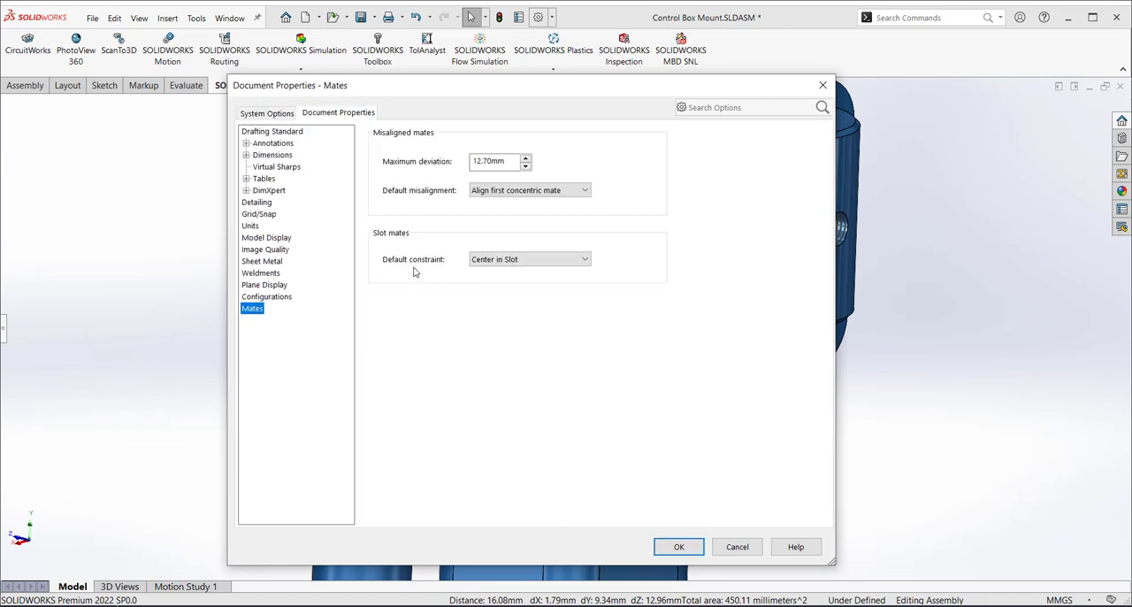
pyautogui.moveTo(416, 272)
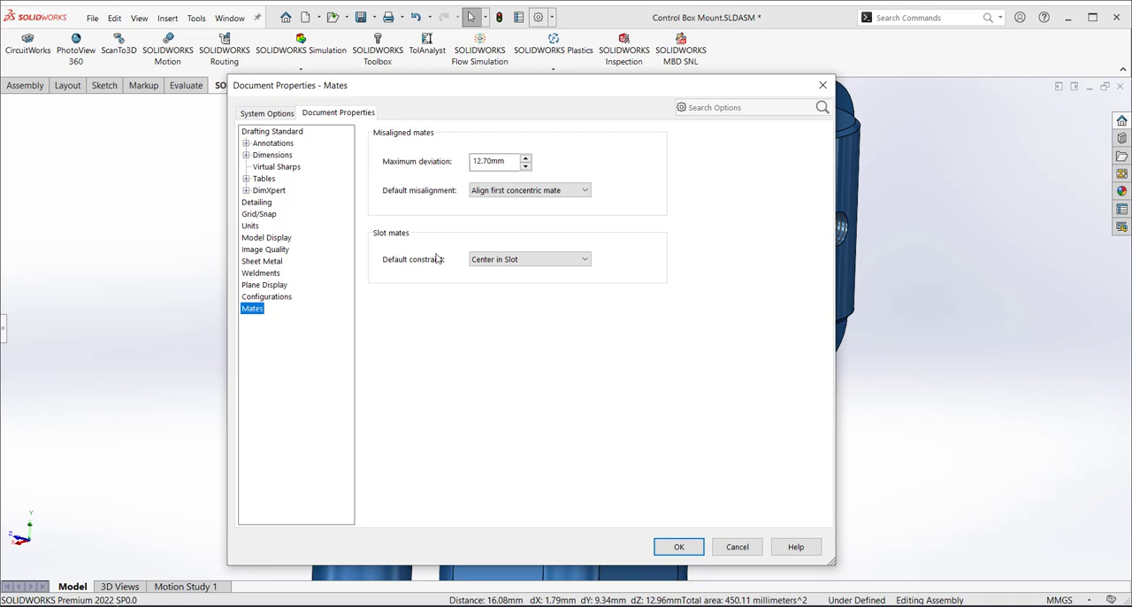
pyautogui.moveTo(375, 237)
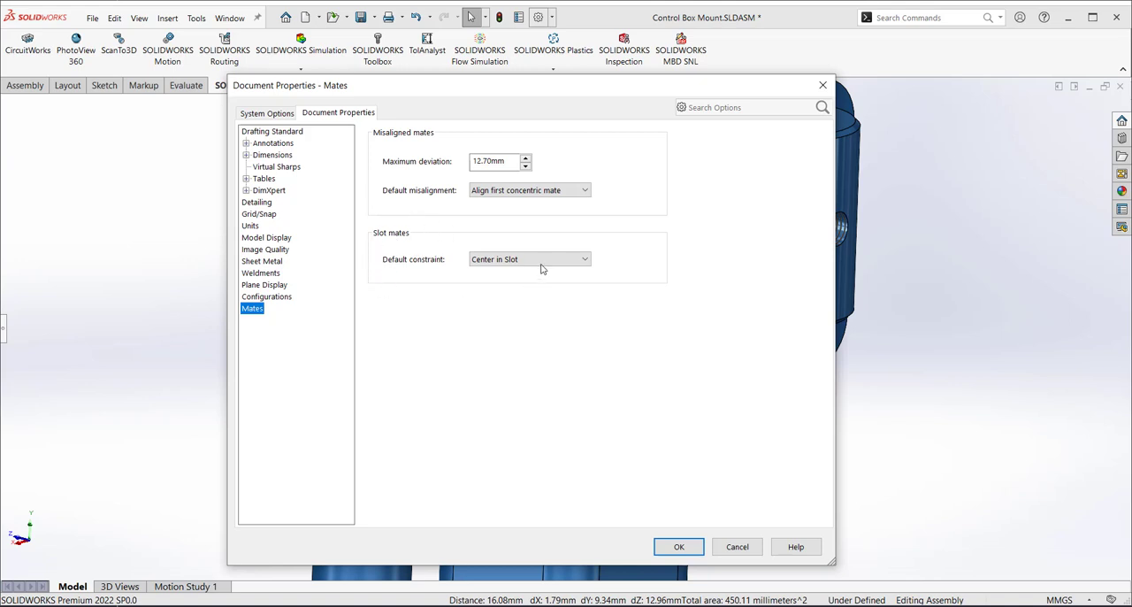
pyautogui.moveTo(736, 542)
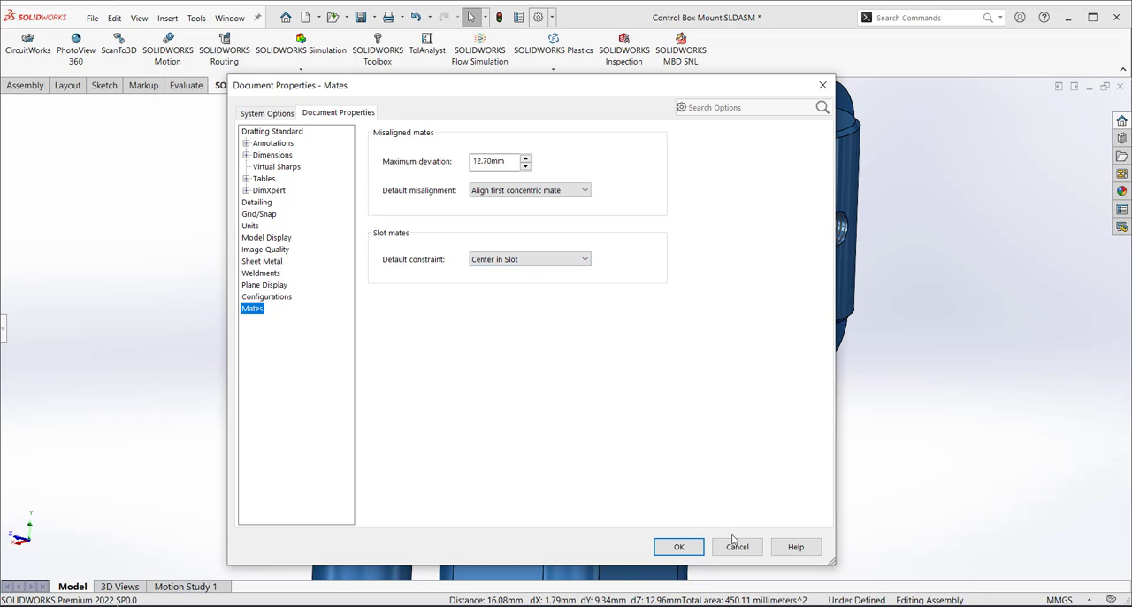
pyautogui.click(583, 259)
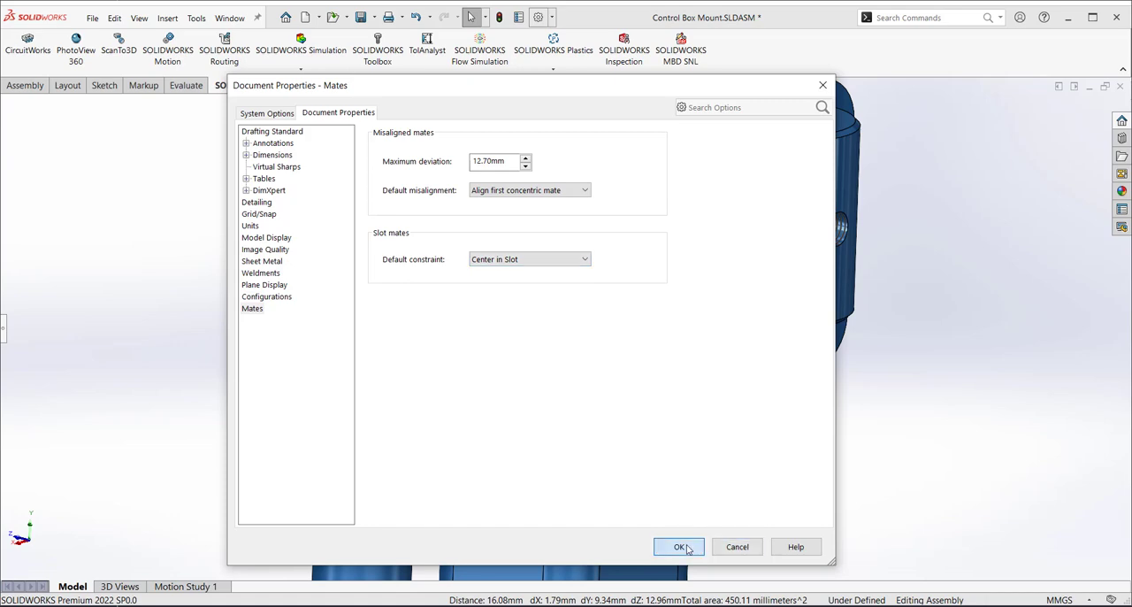
pyautogui.click(679, 545)
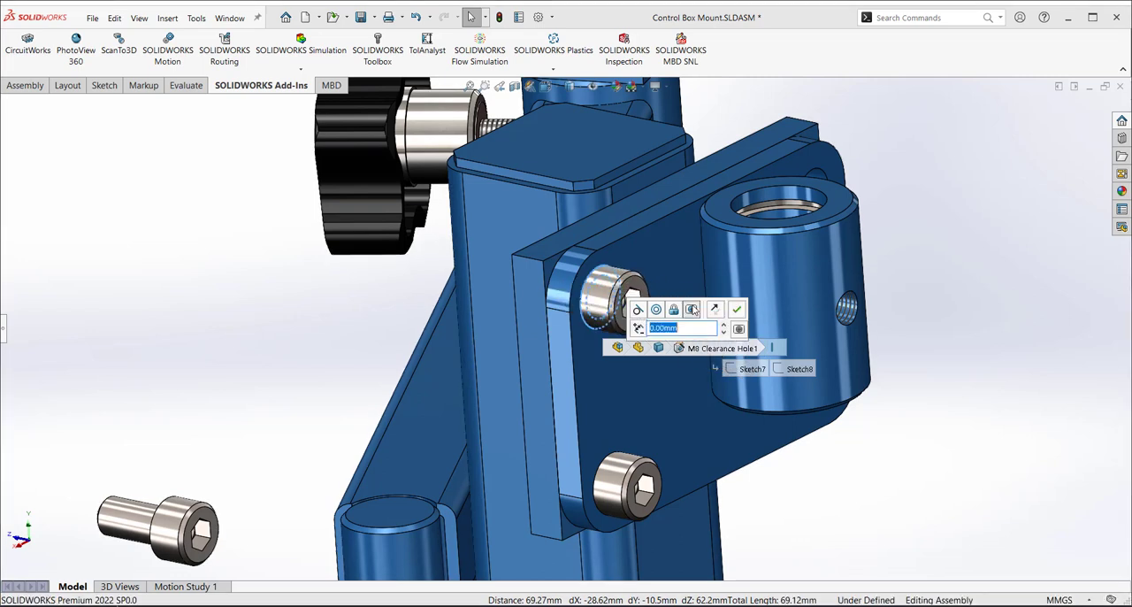
pyautogui.moveTo(736, 308)
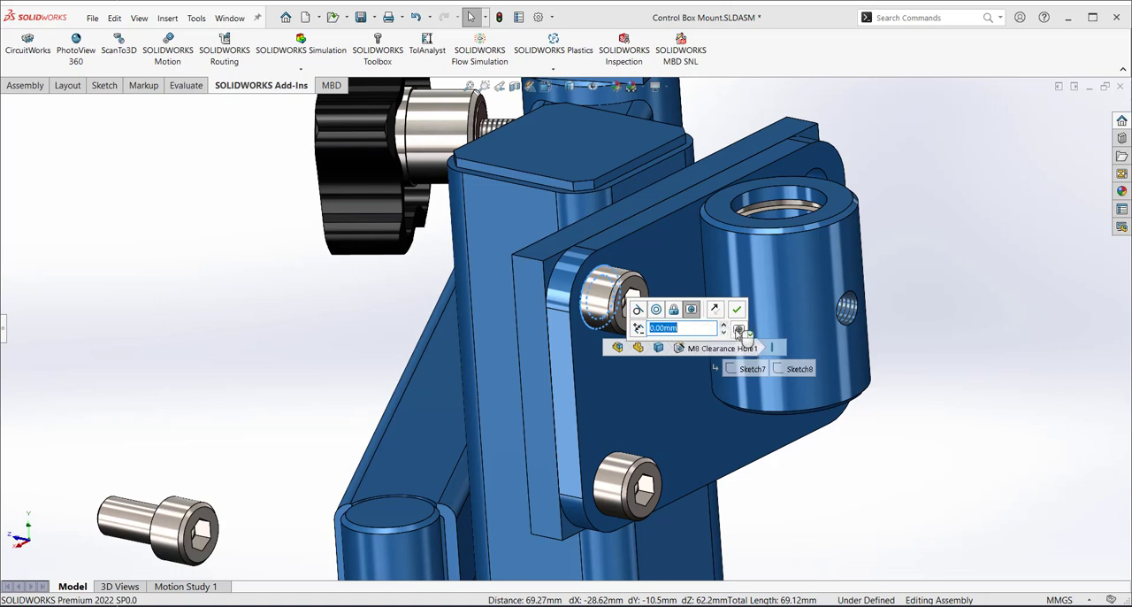
# Mate the cap screw concentric to the M8 clearance hole with adjusted alignment
pyautogui.click(737, 308)
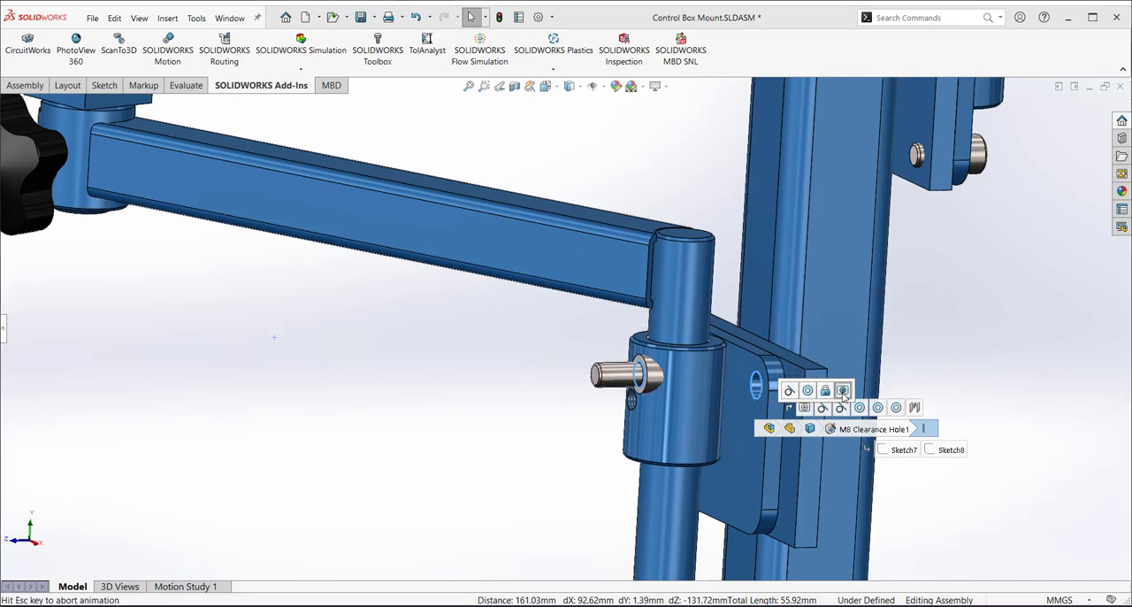
# Align the cap screw with the pivot plate hole and flip it so the head faces outward
pyautogui.click(867, 391)
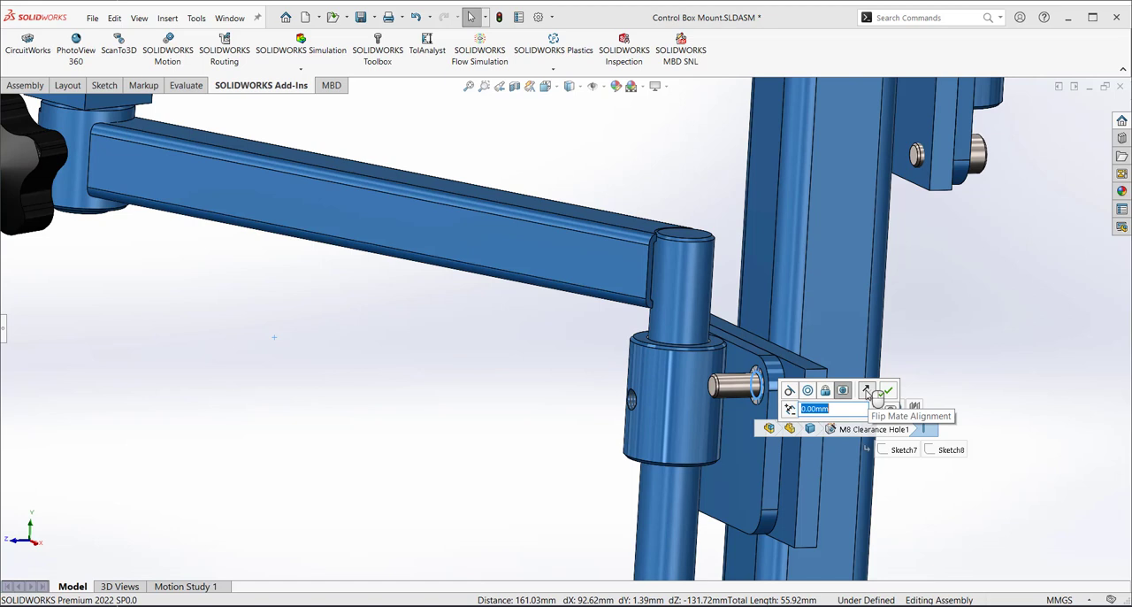
pyautogui.click(867, 389)
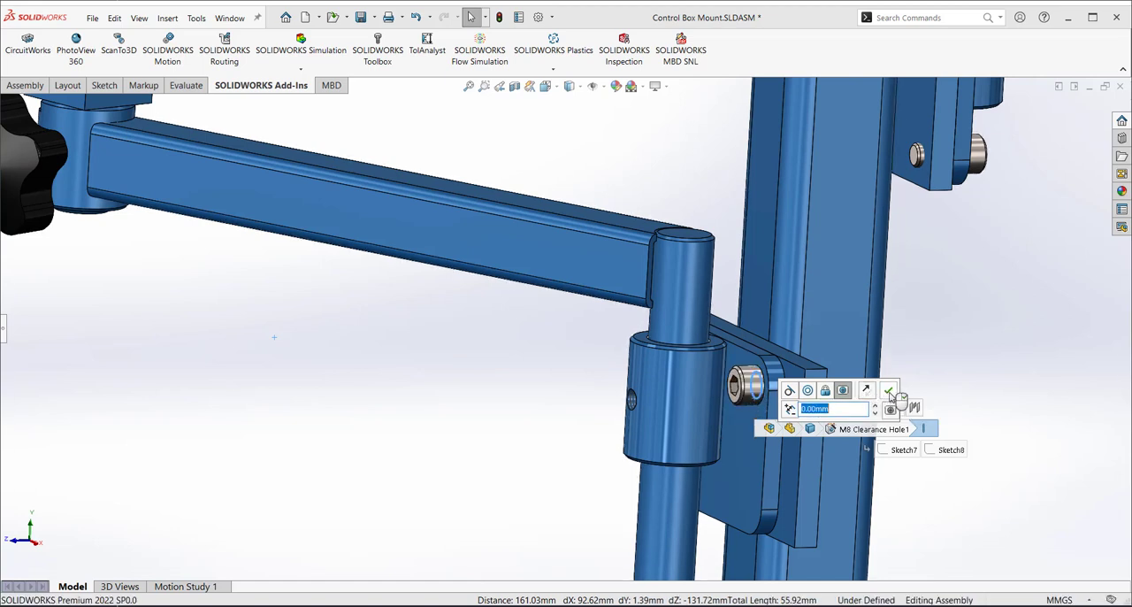
pyautogui.moveTo(892, 391)
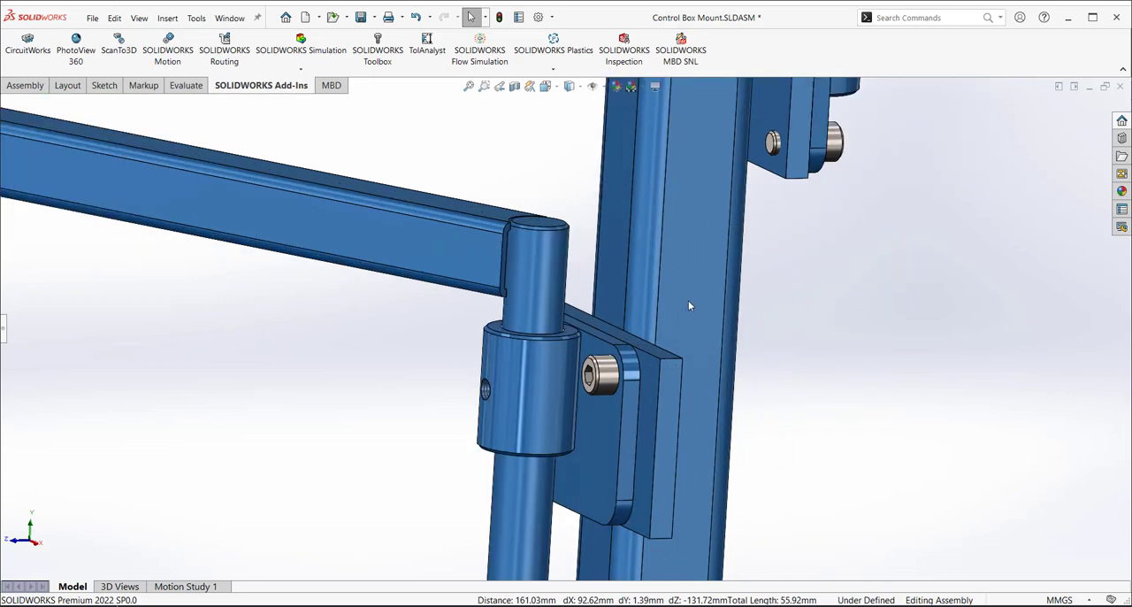
pyautogui.moveTo(593, 356)
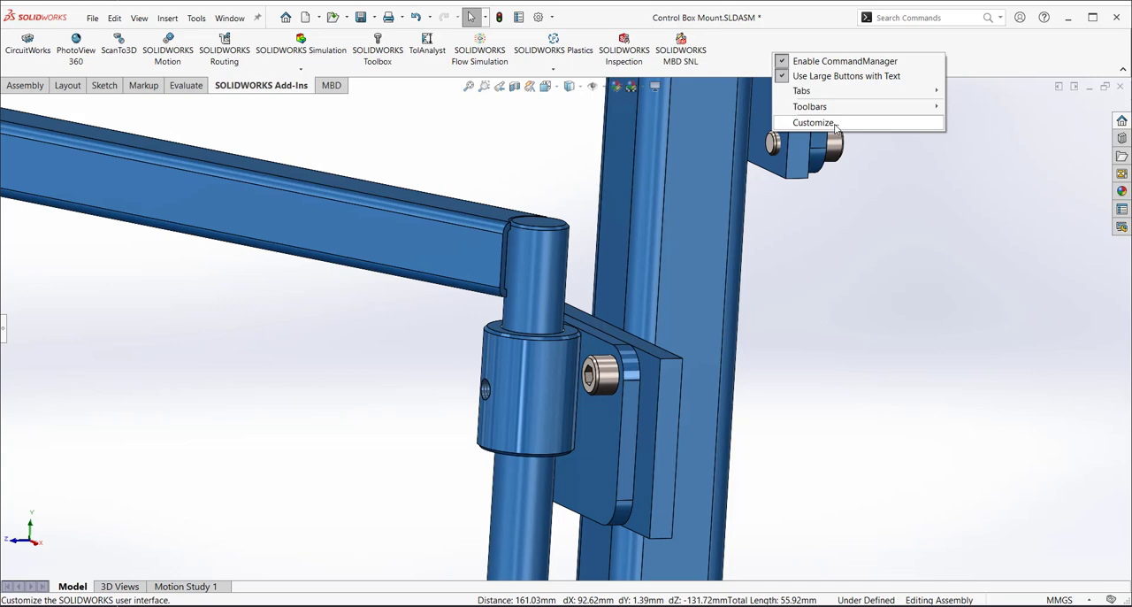
pyautogui.click(814, 122)
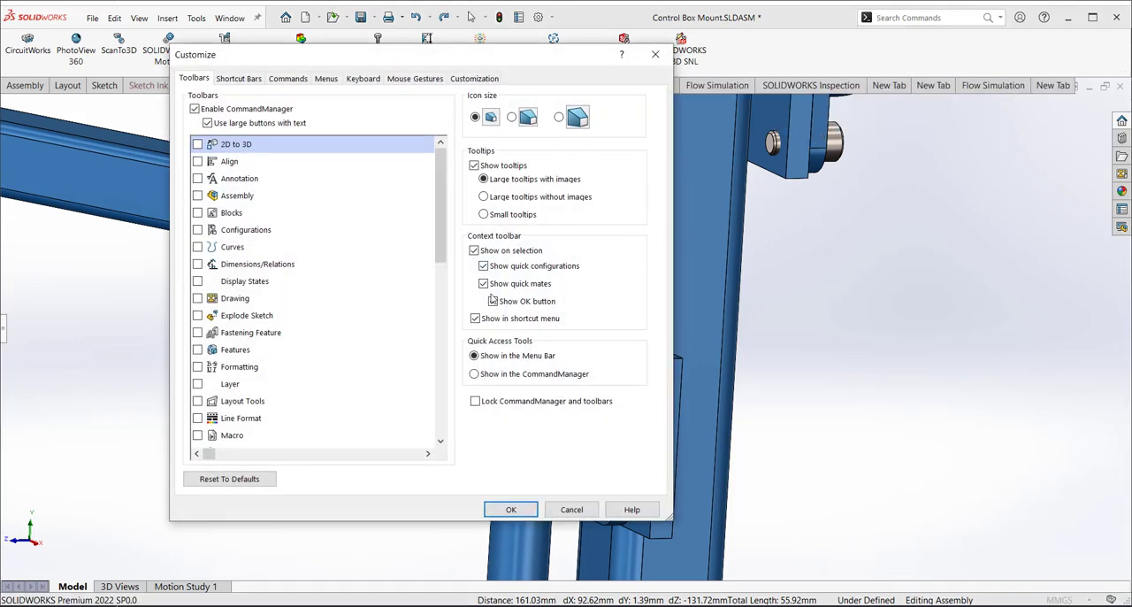
pyautogui.click(492, 301)
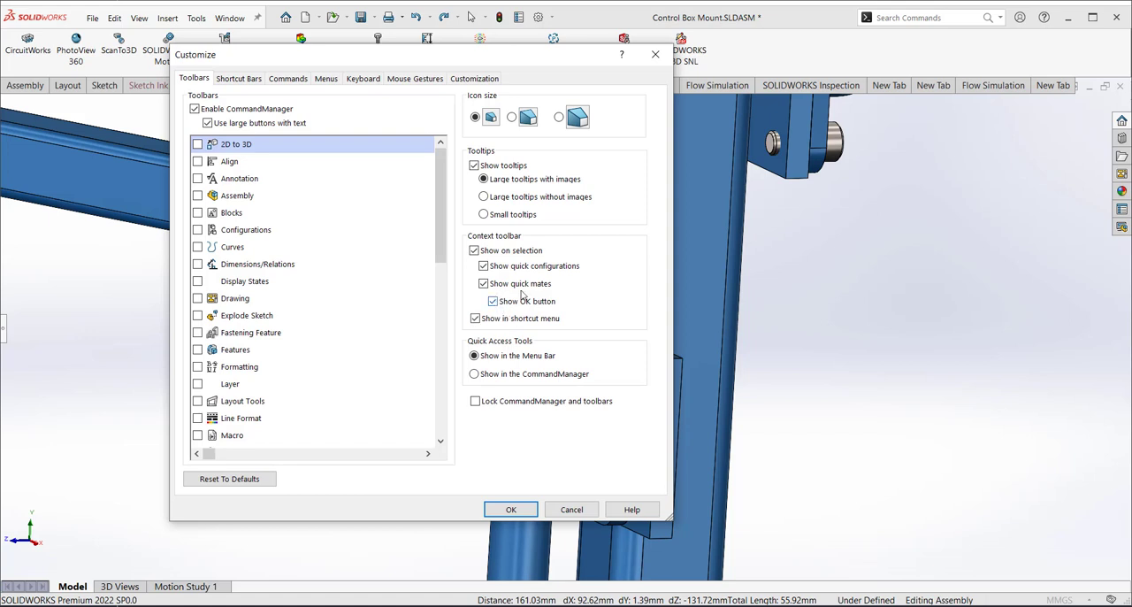
pyautogui.moveTo(552, 310)
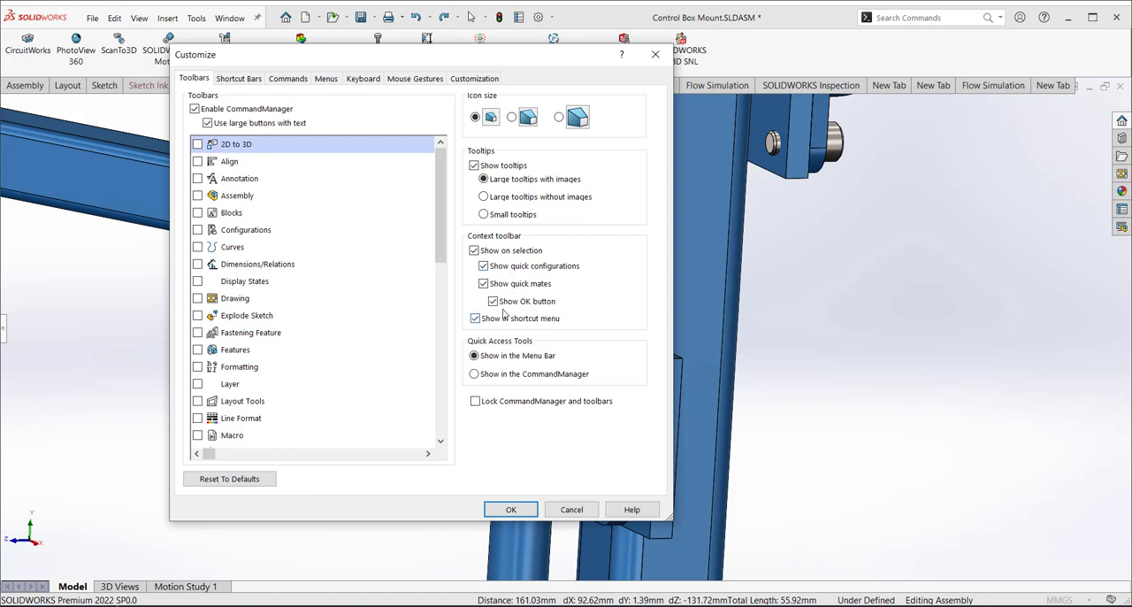
pyautogui.click(474, 319)
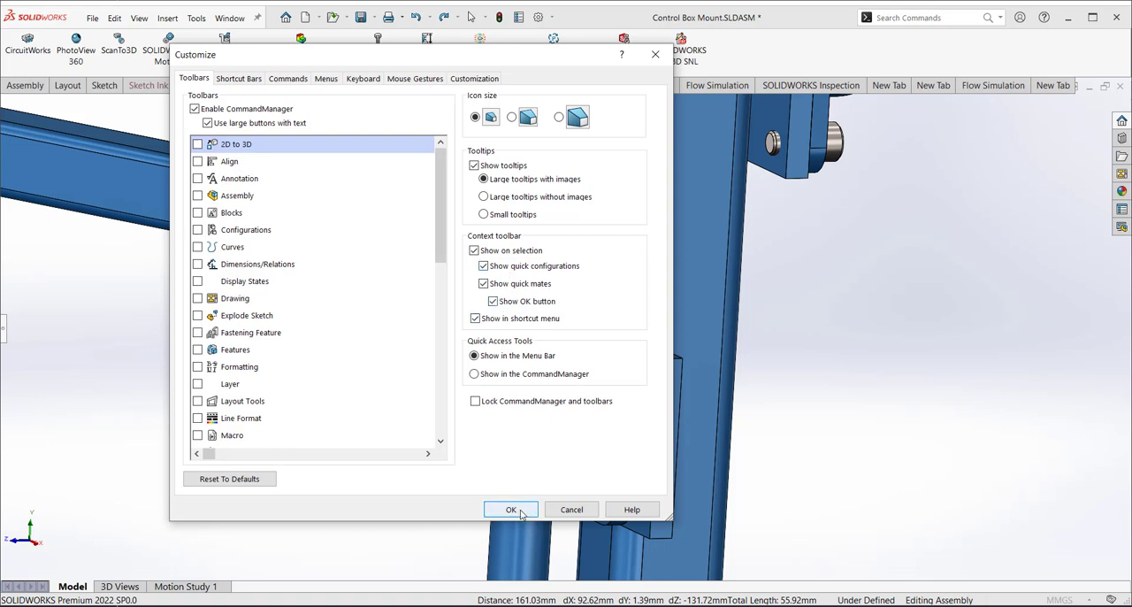
pyautogui.click(509, 509)
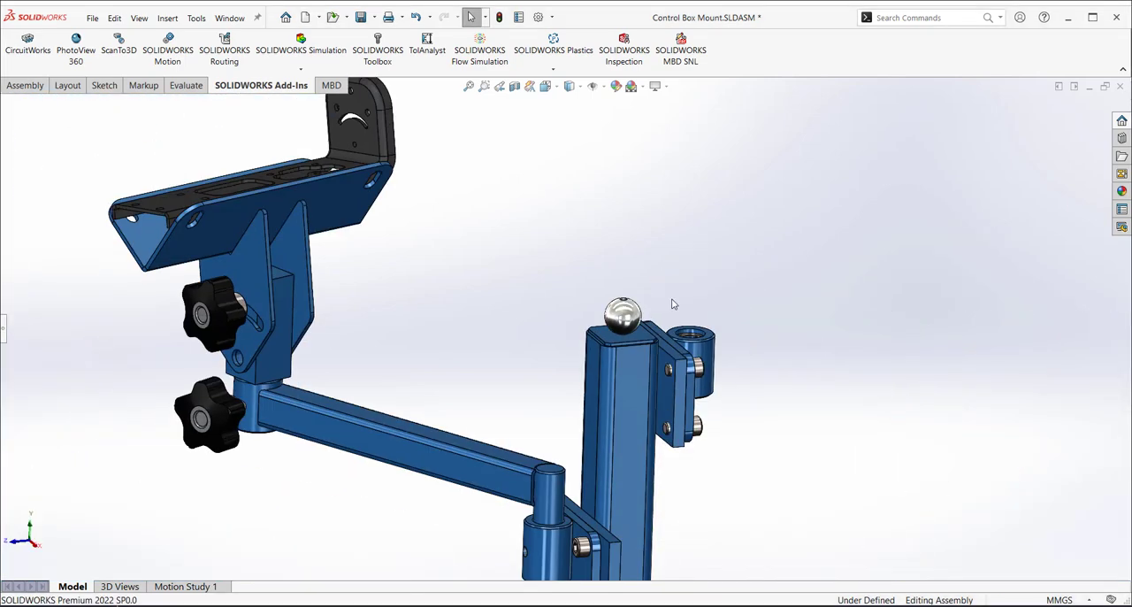
pyautogui.moveTo(673, 304); pyautogui.dragTo(722, 275)
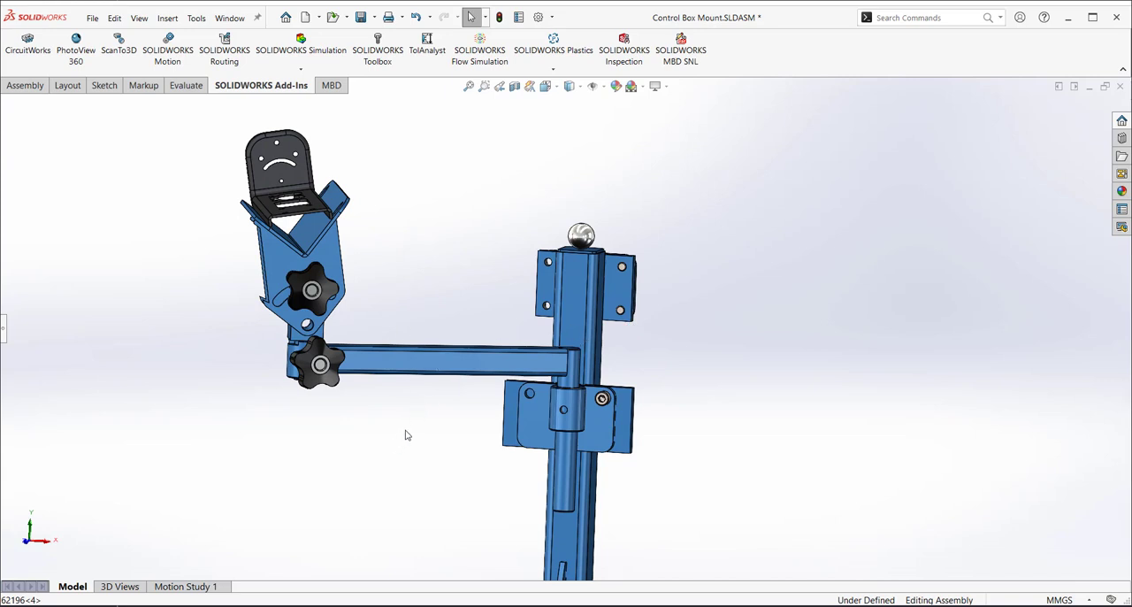
pyautogui.moveTo(433, 414)
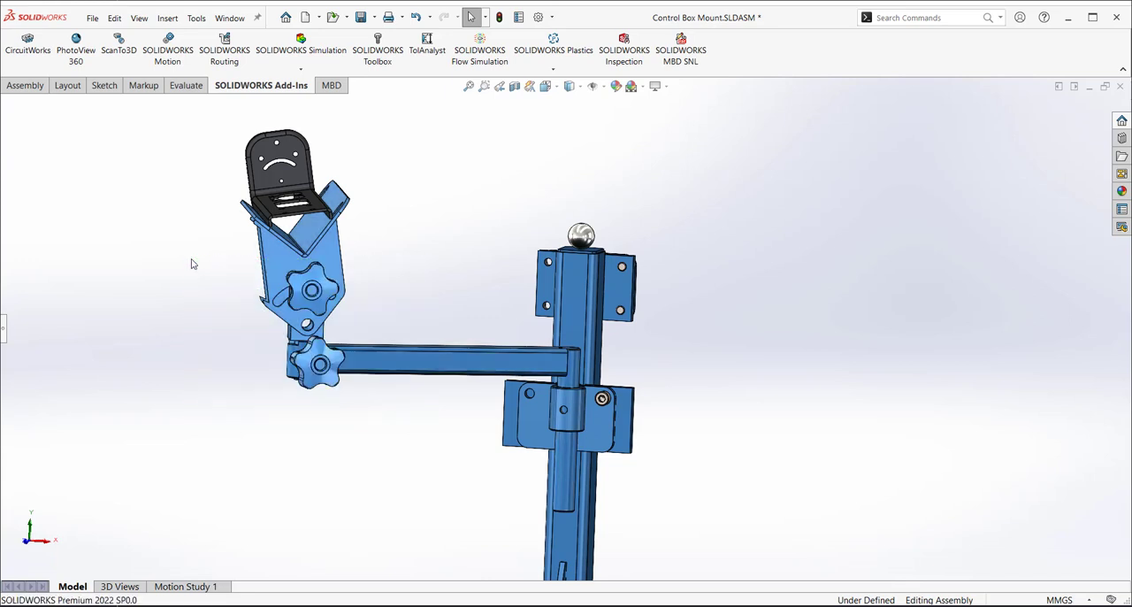
pyautogui.moveTo(757, 497)
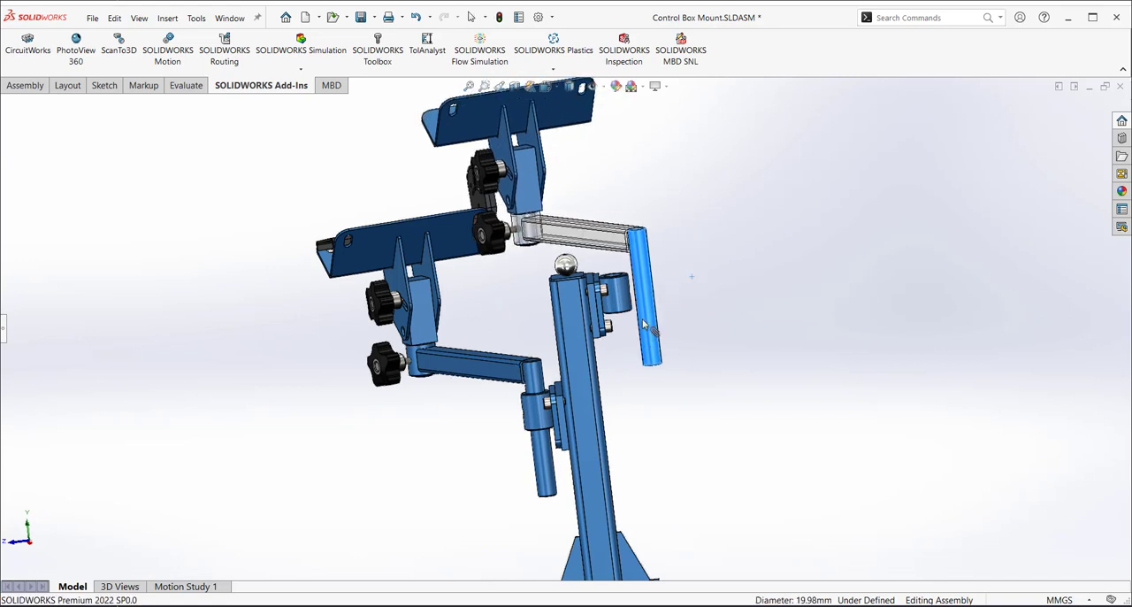
# Drag the copied arm with its bracket onto the opposite side of the post for mating
pyautogui.moveTo(646, 327); pyautogui.dragTo(616, 292)
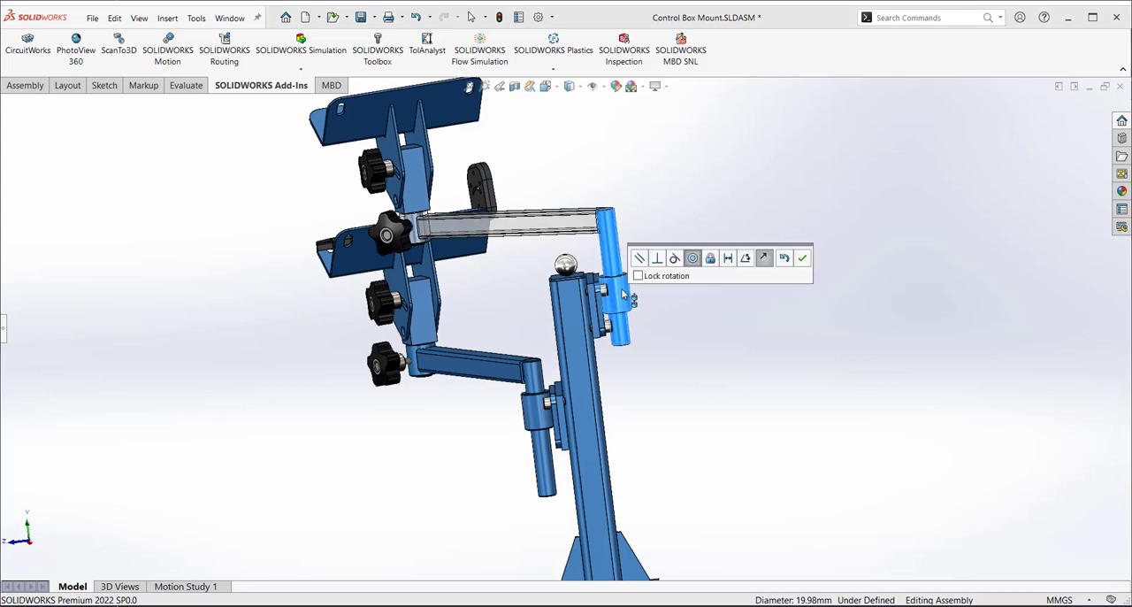
pyautogui.moveTo(812, 263)
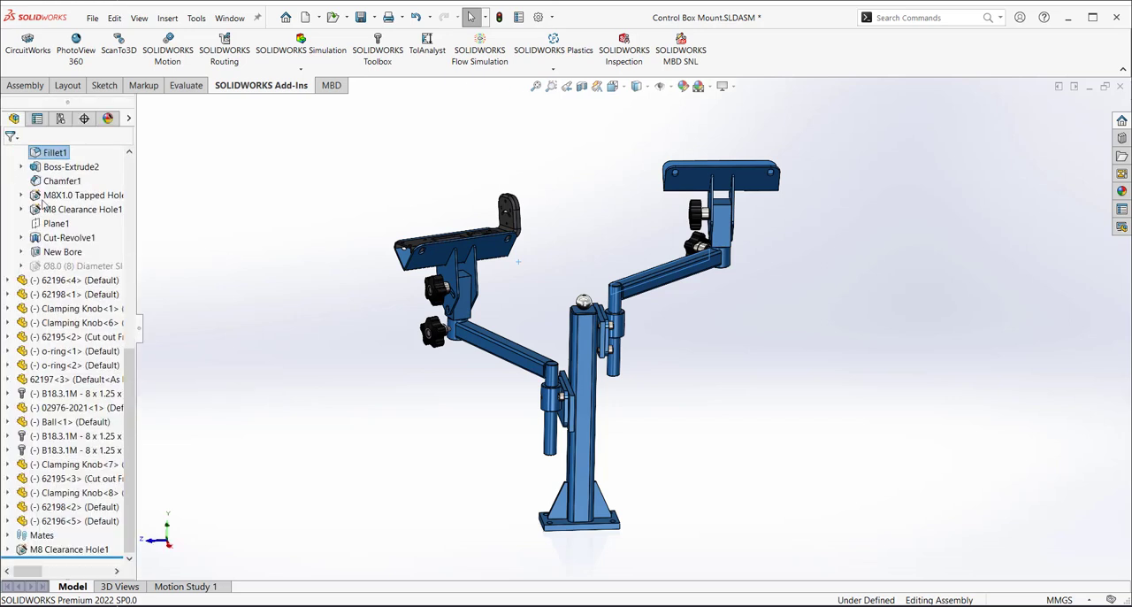
pyautogui.moveTo(608, 308)
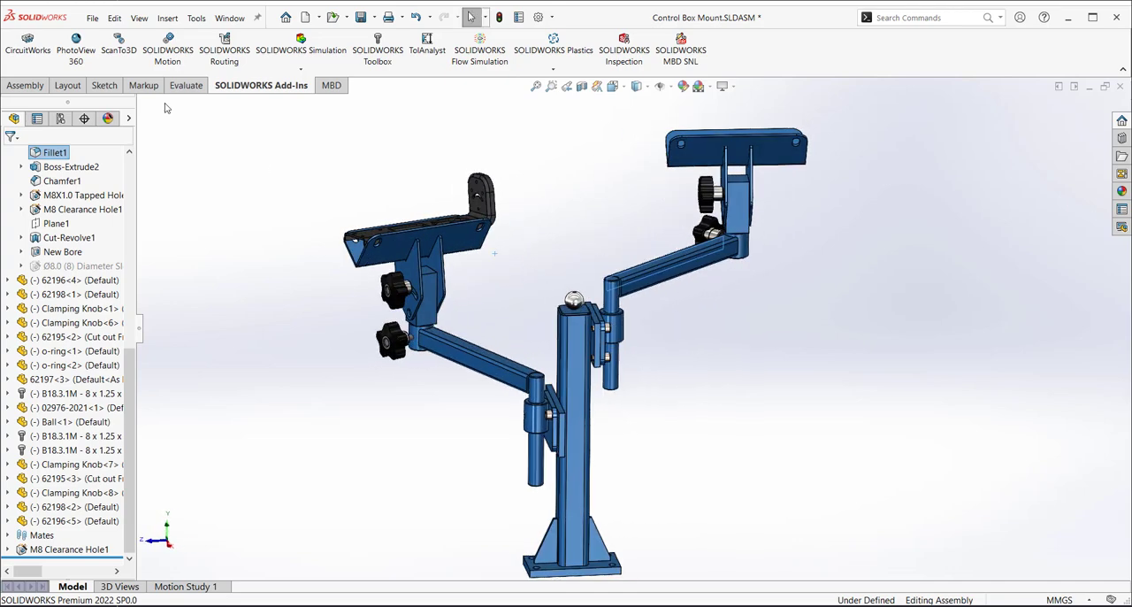
pyautogui.click(113, 18)
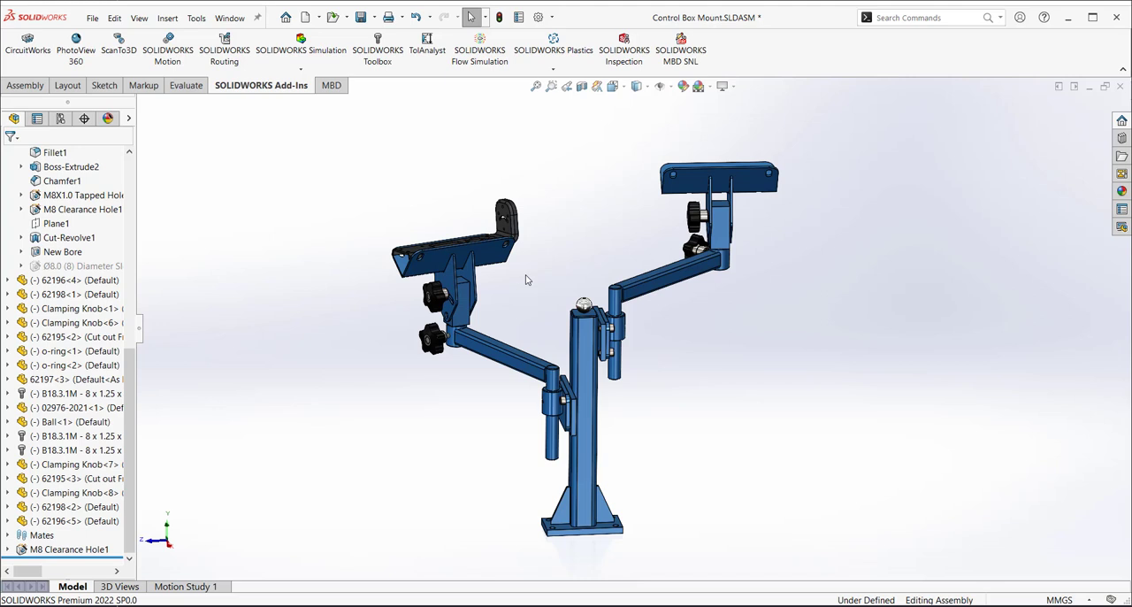
pyautogui.moveTo(548, 300)
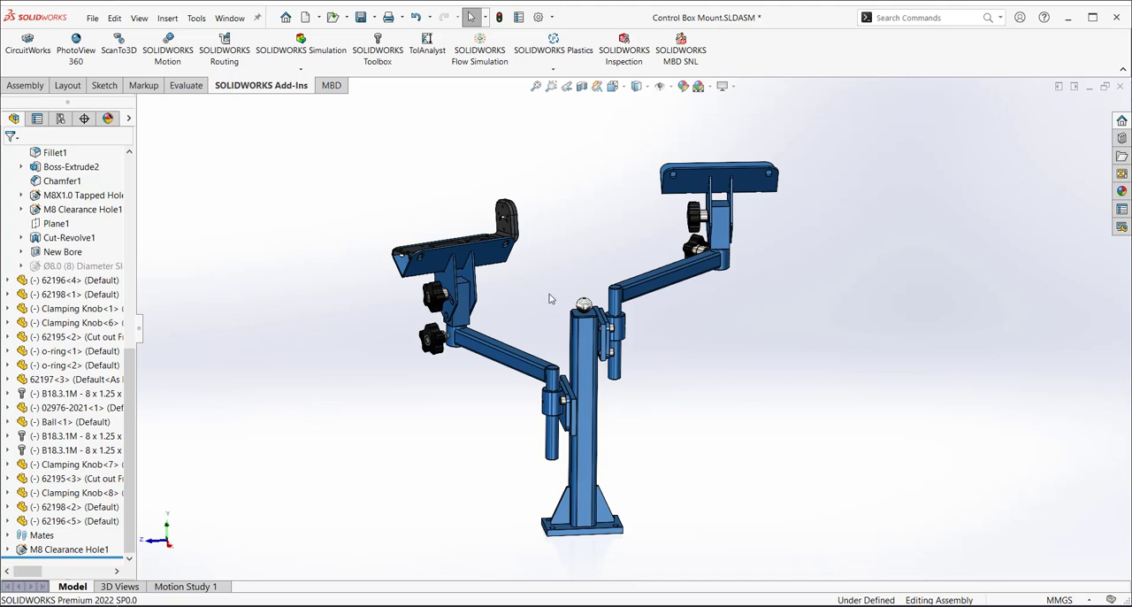